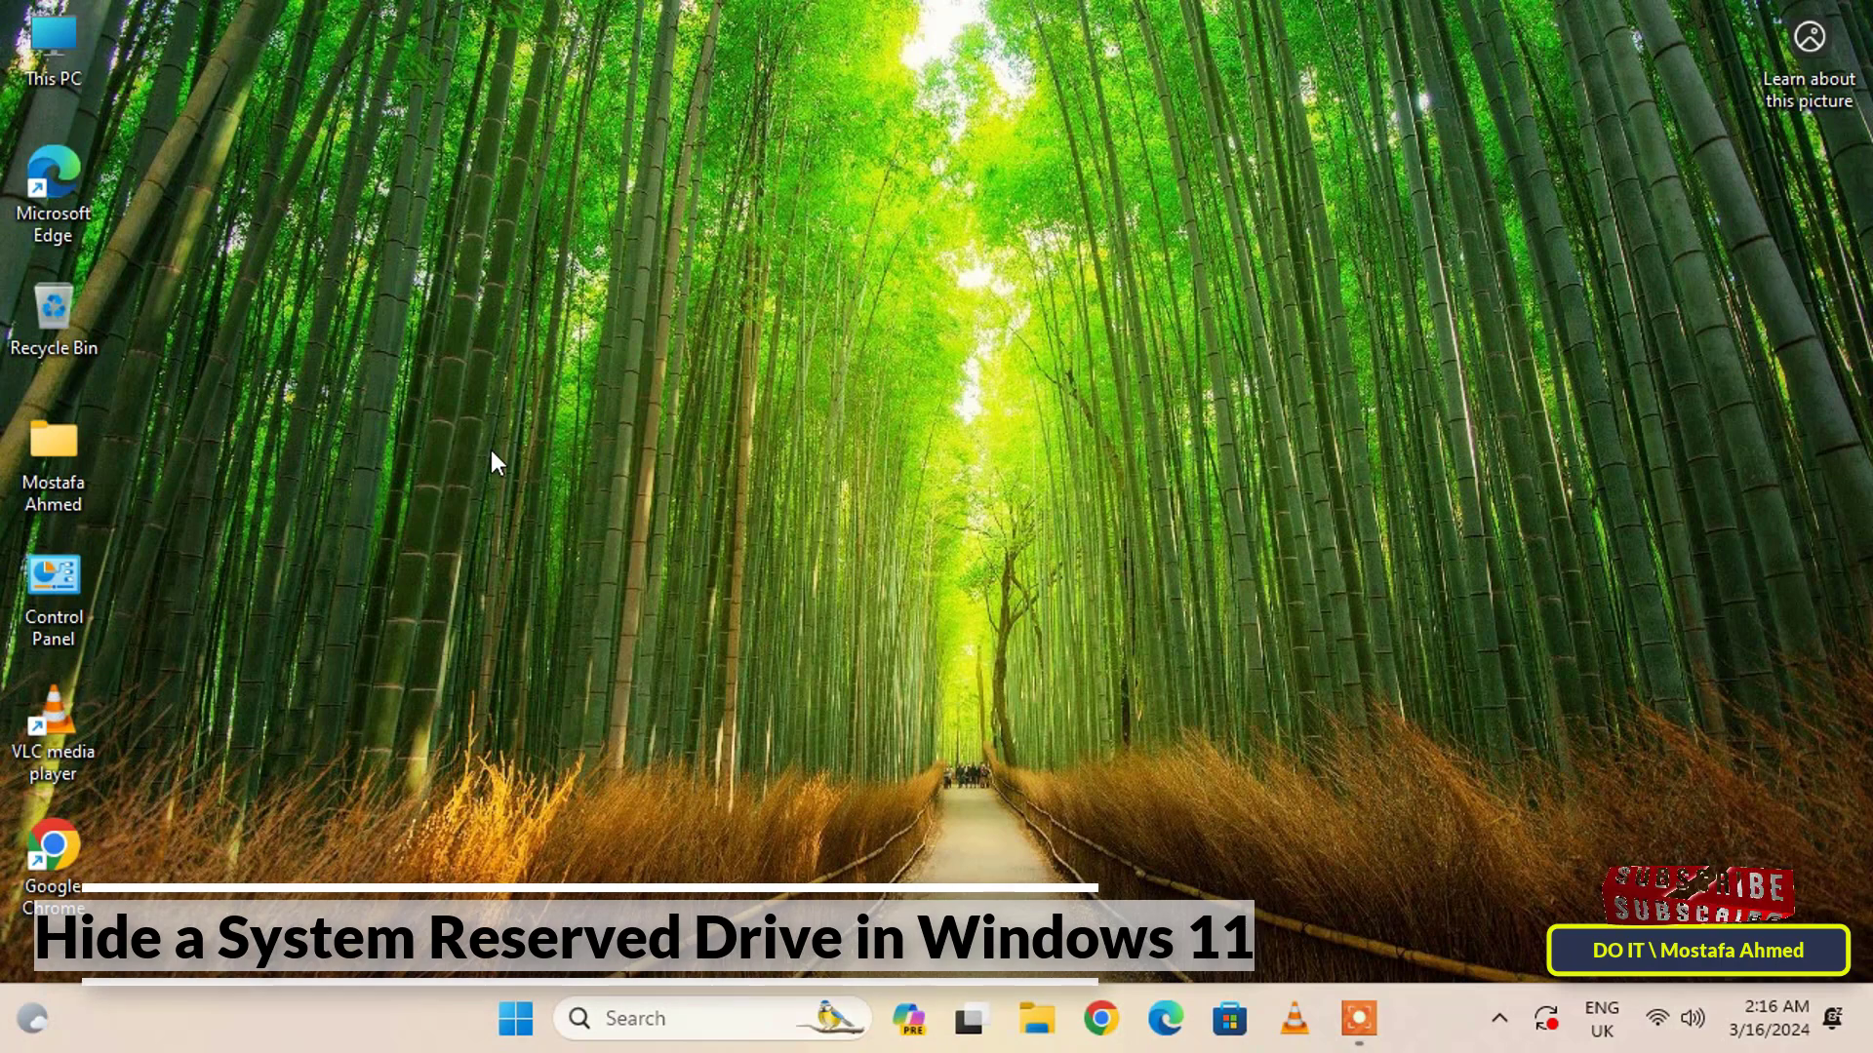
mouse_move(473, 448)
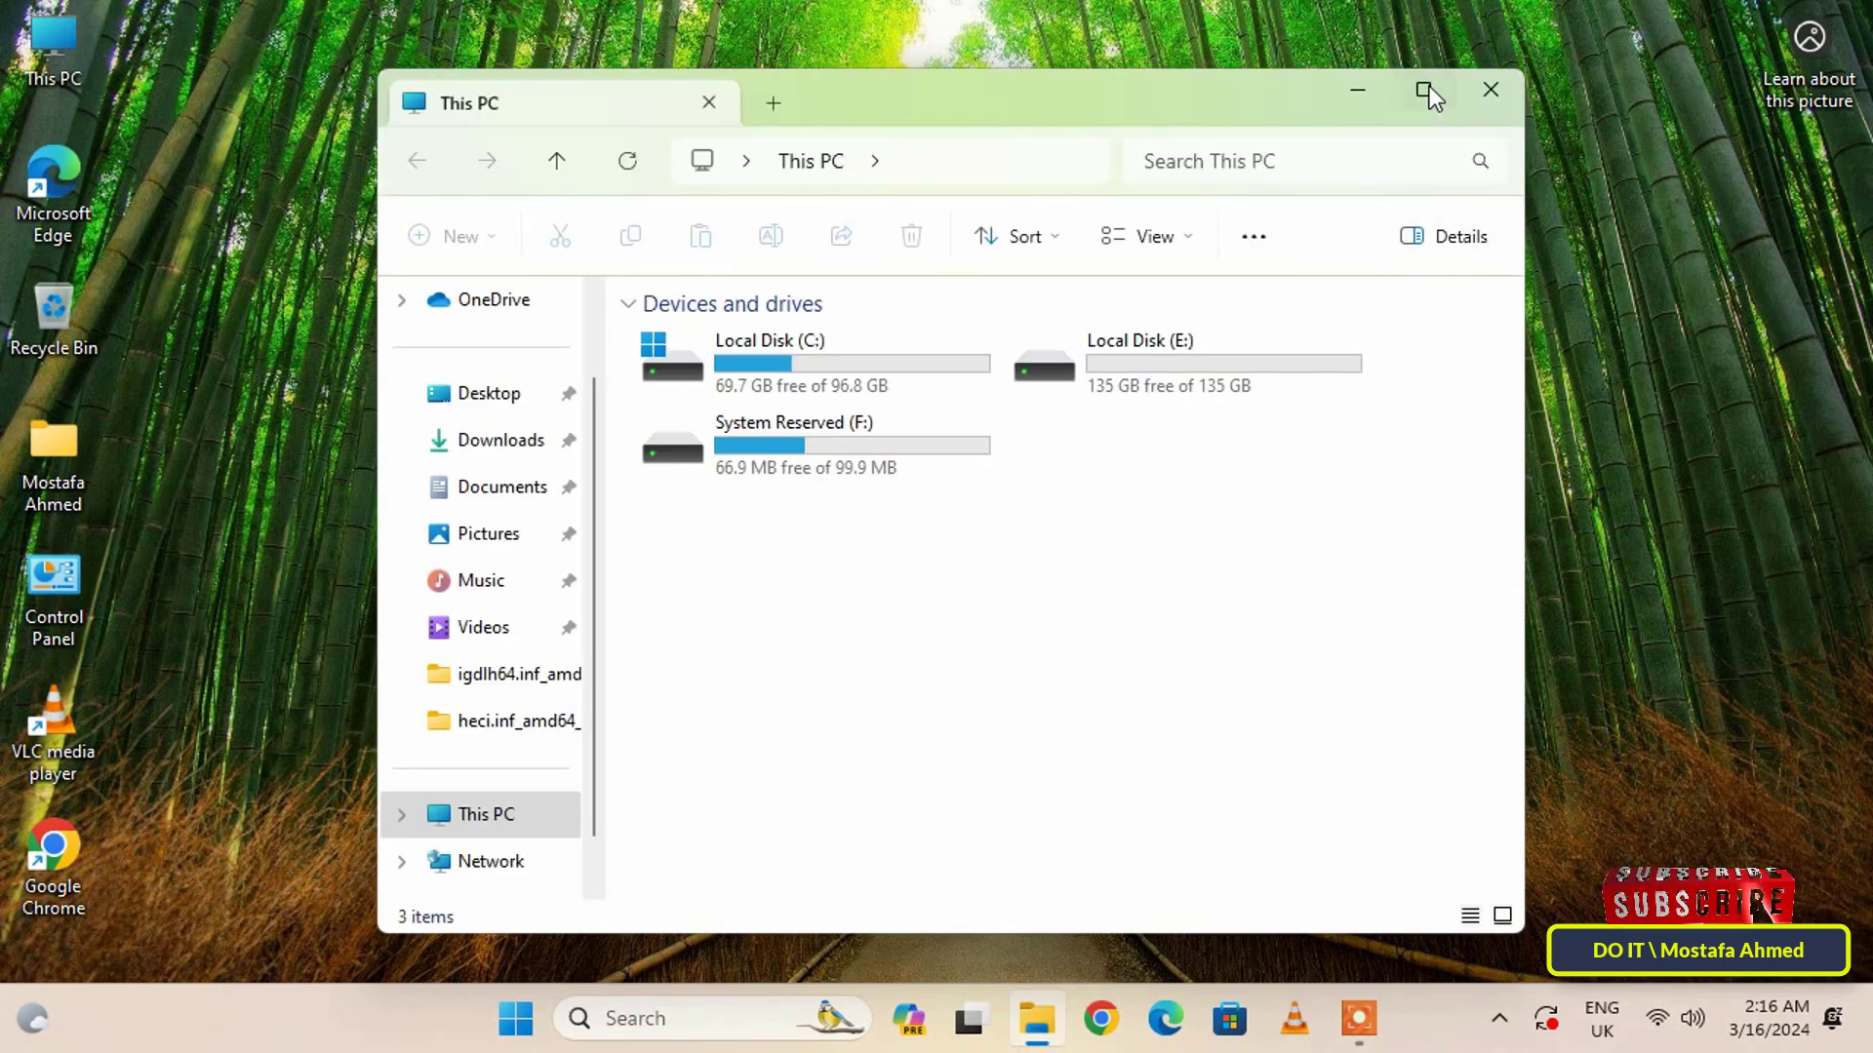
Step: Launch Disk Management from the Start button's Quick Link menu
left_click(1428, 90)
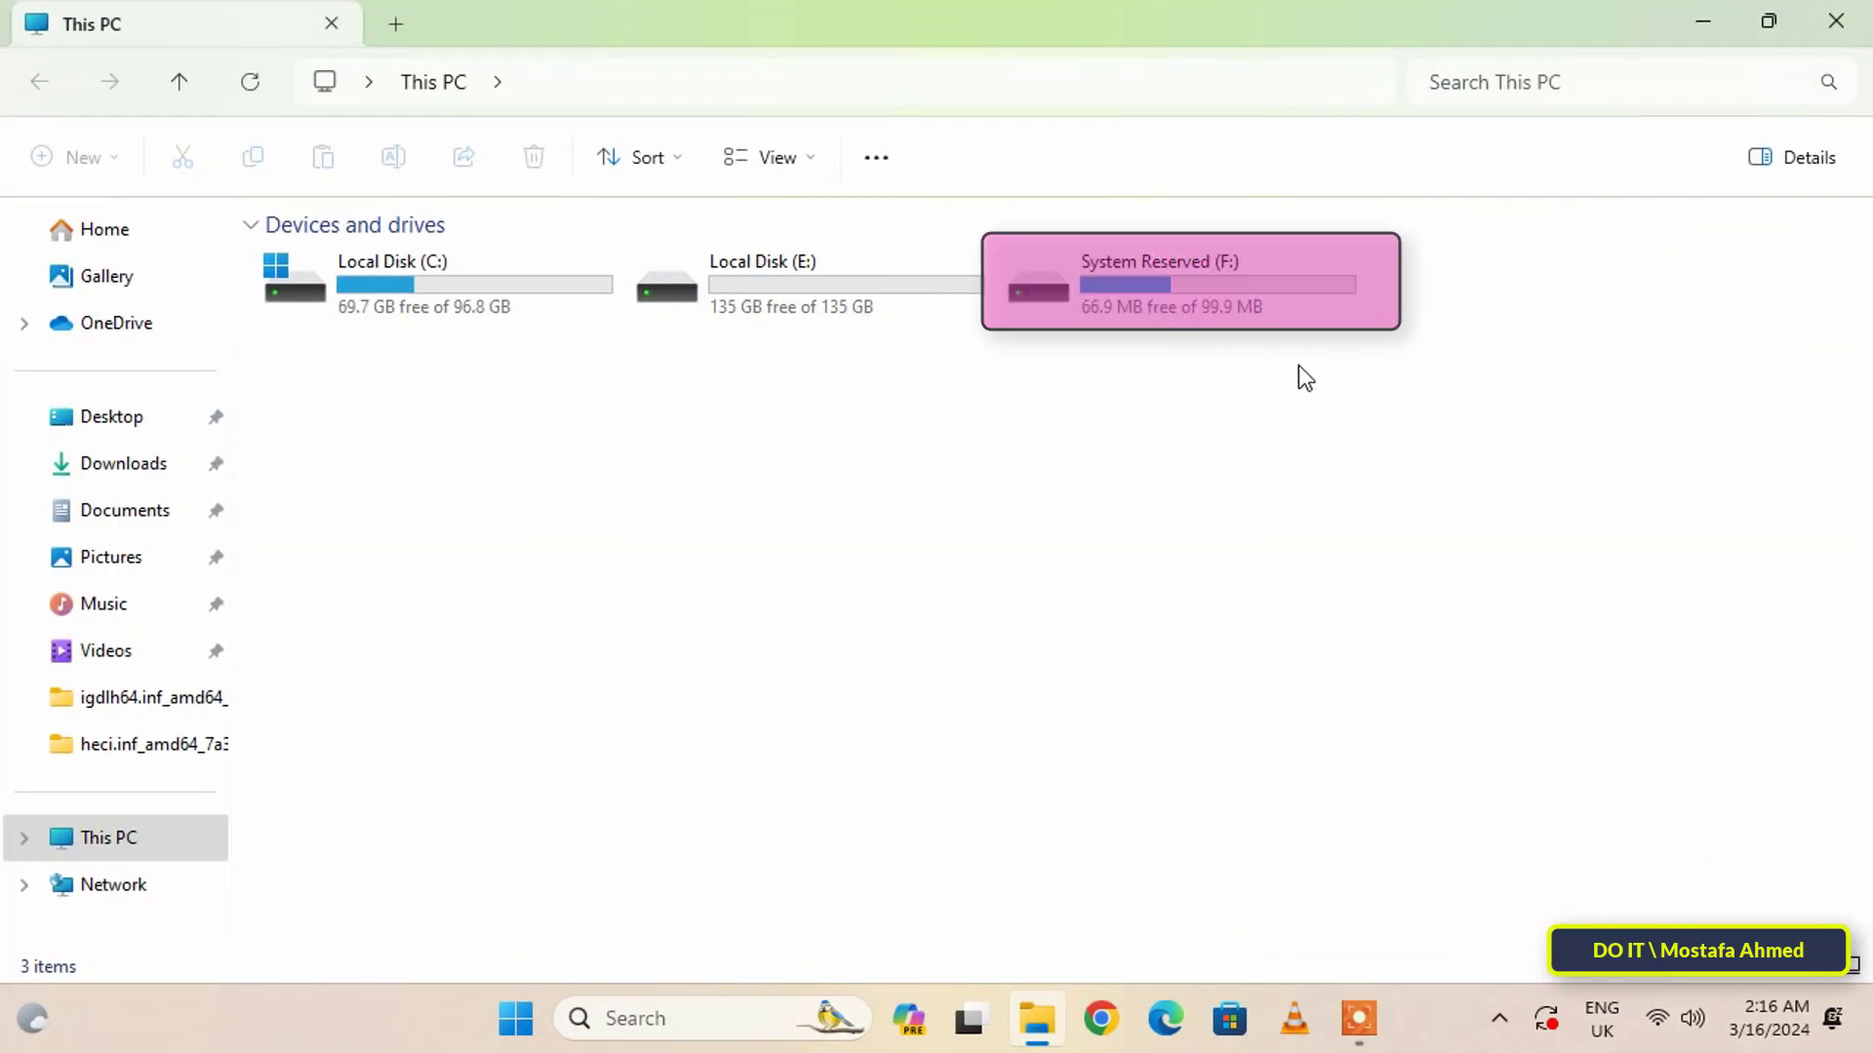
left_click(1188, 281)
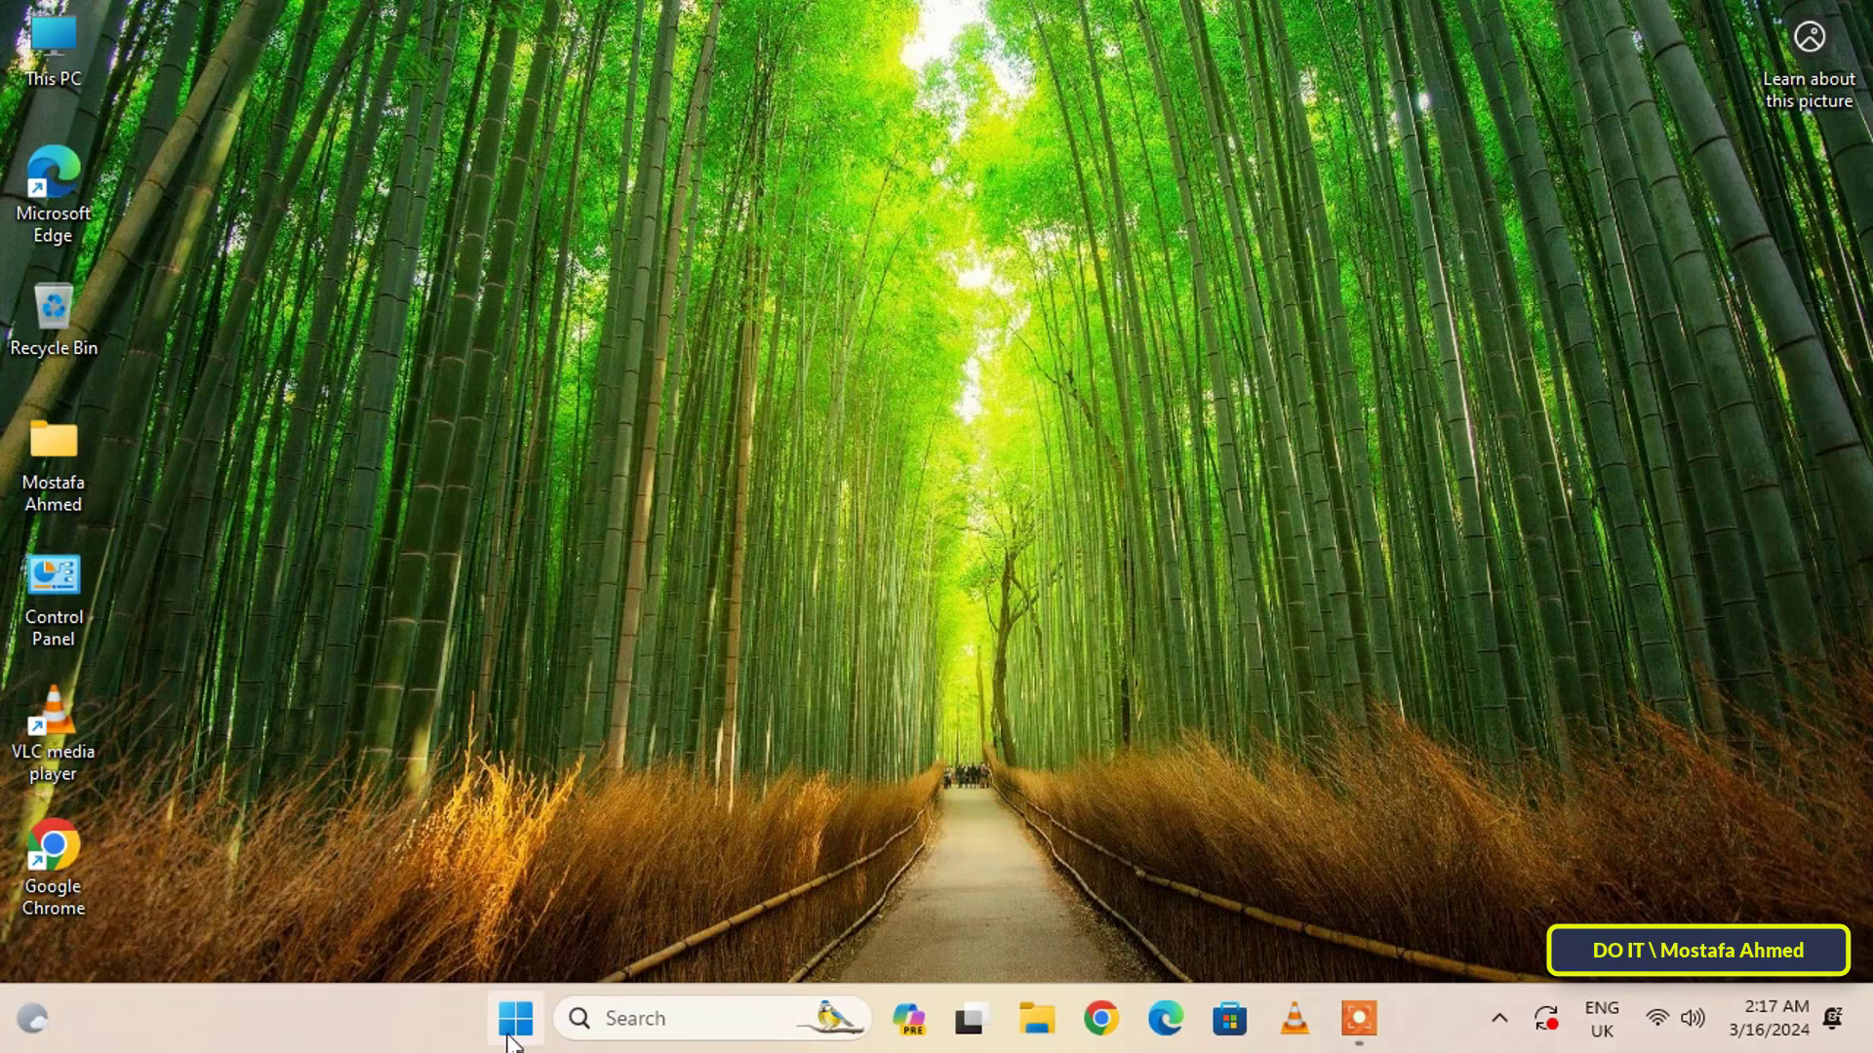
mouse_move(513, 1018)
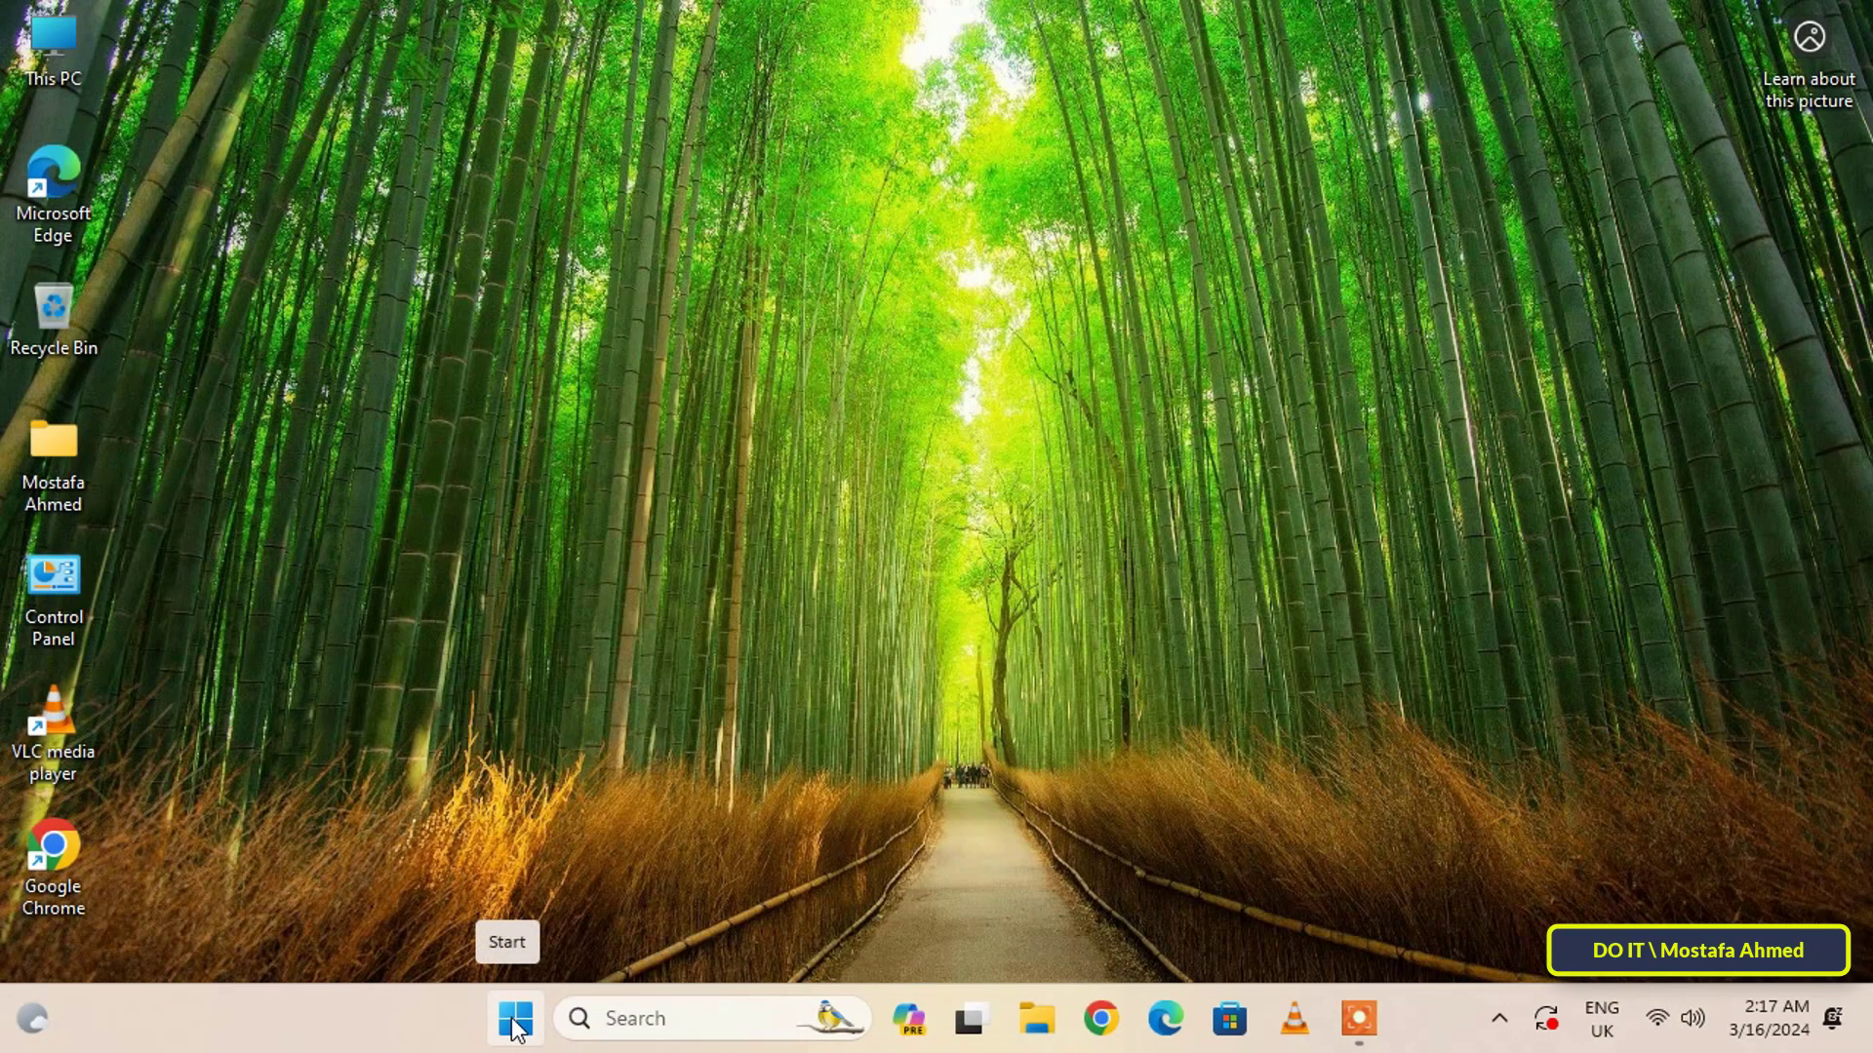
right_click(513, 1019)
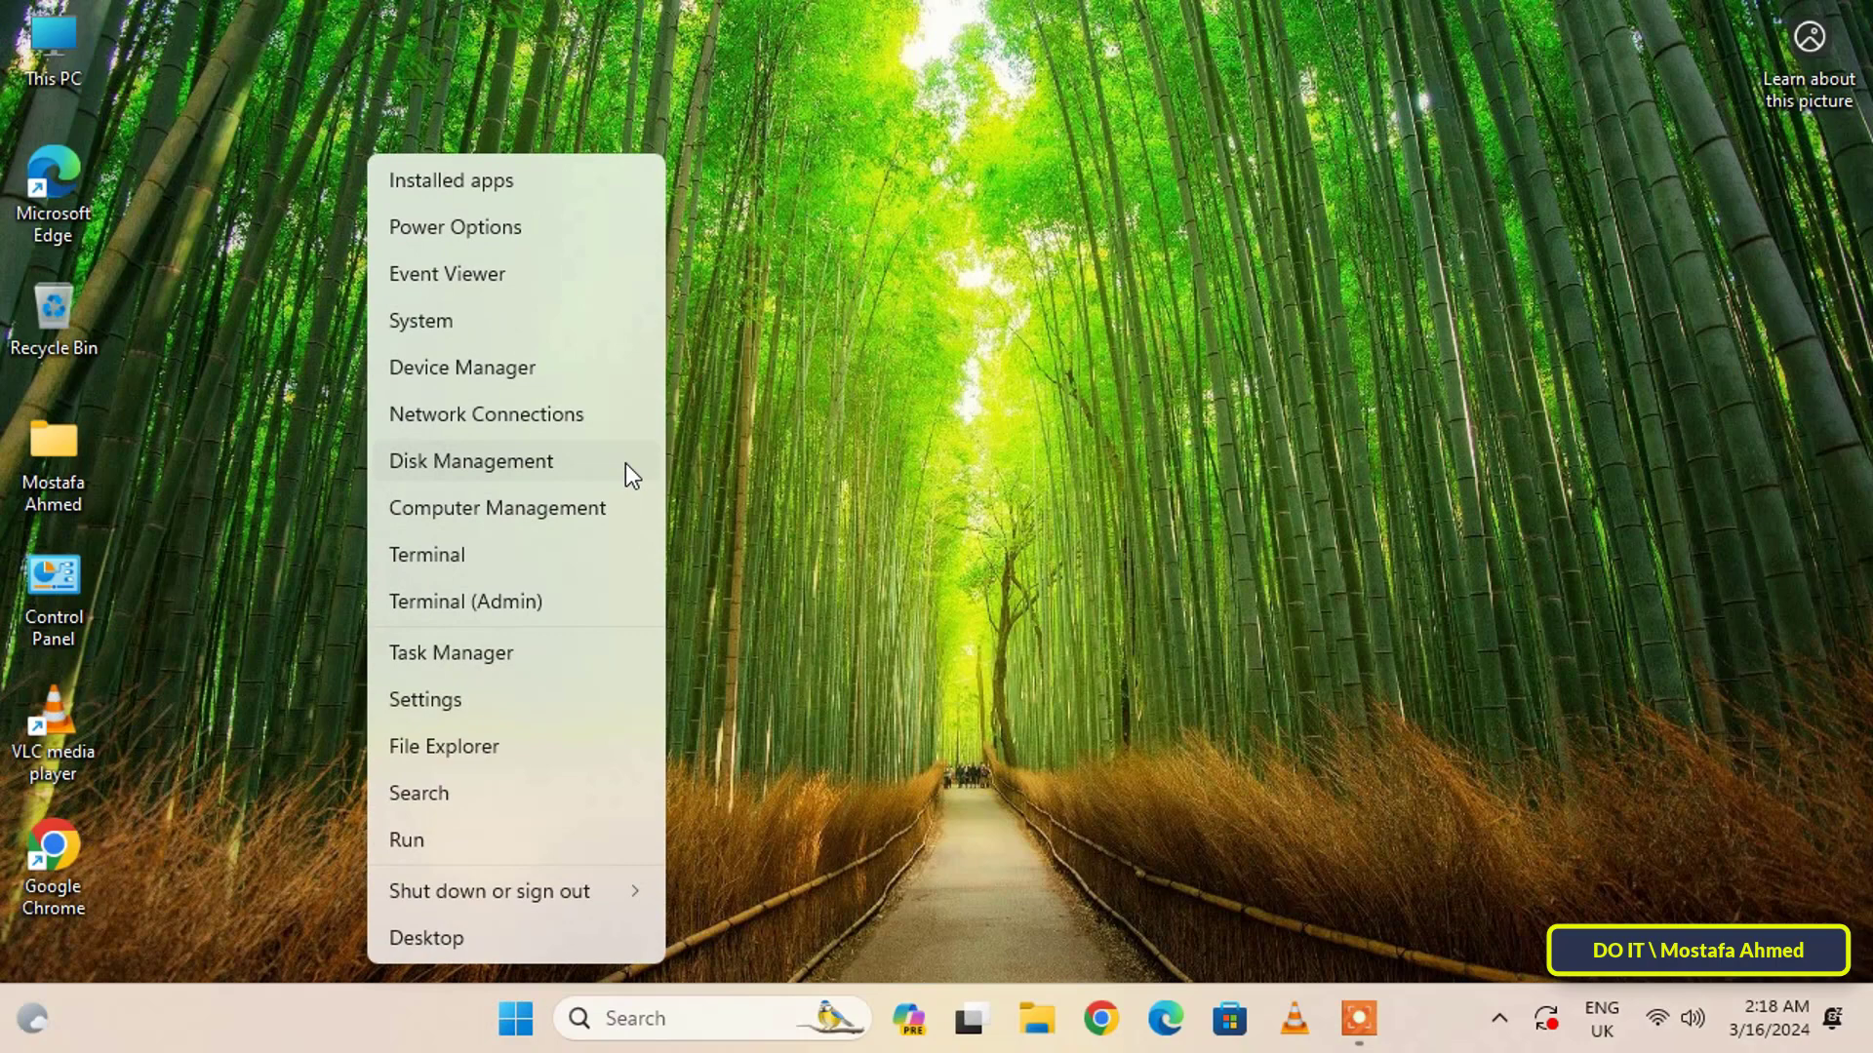
mouse_move(626, 473)
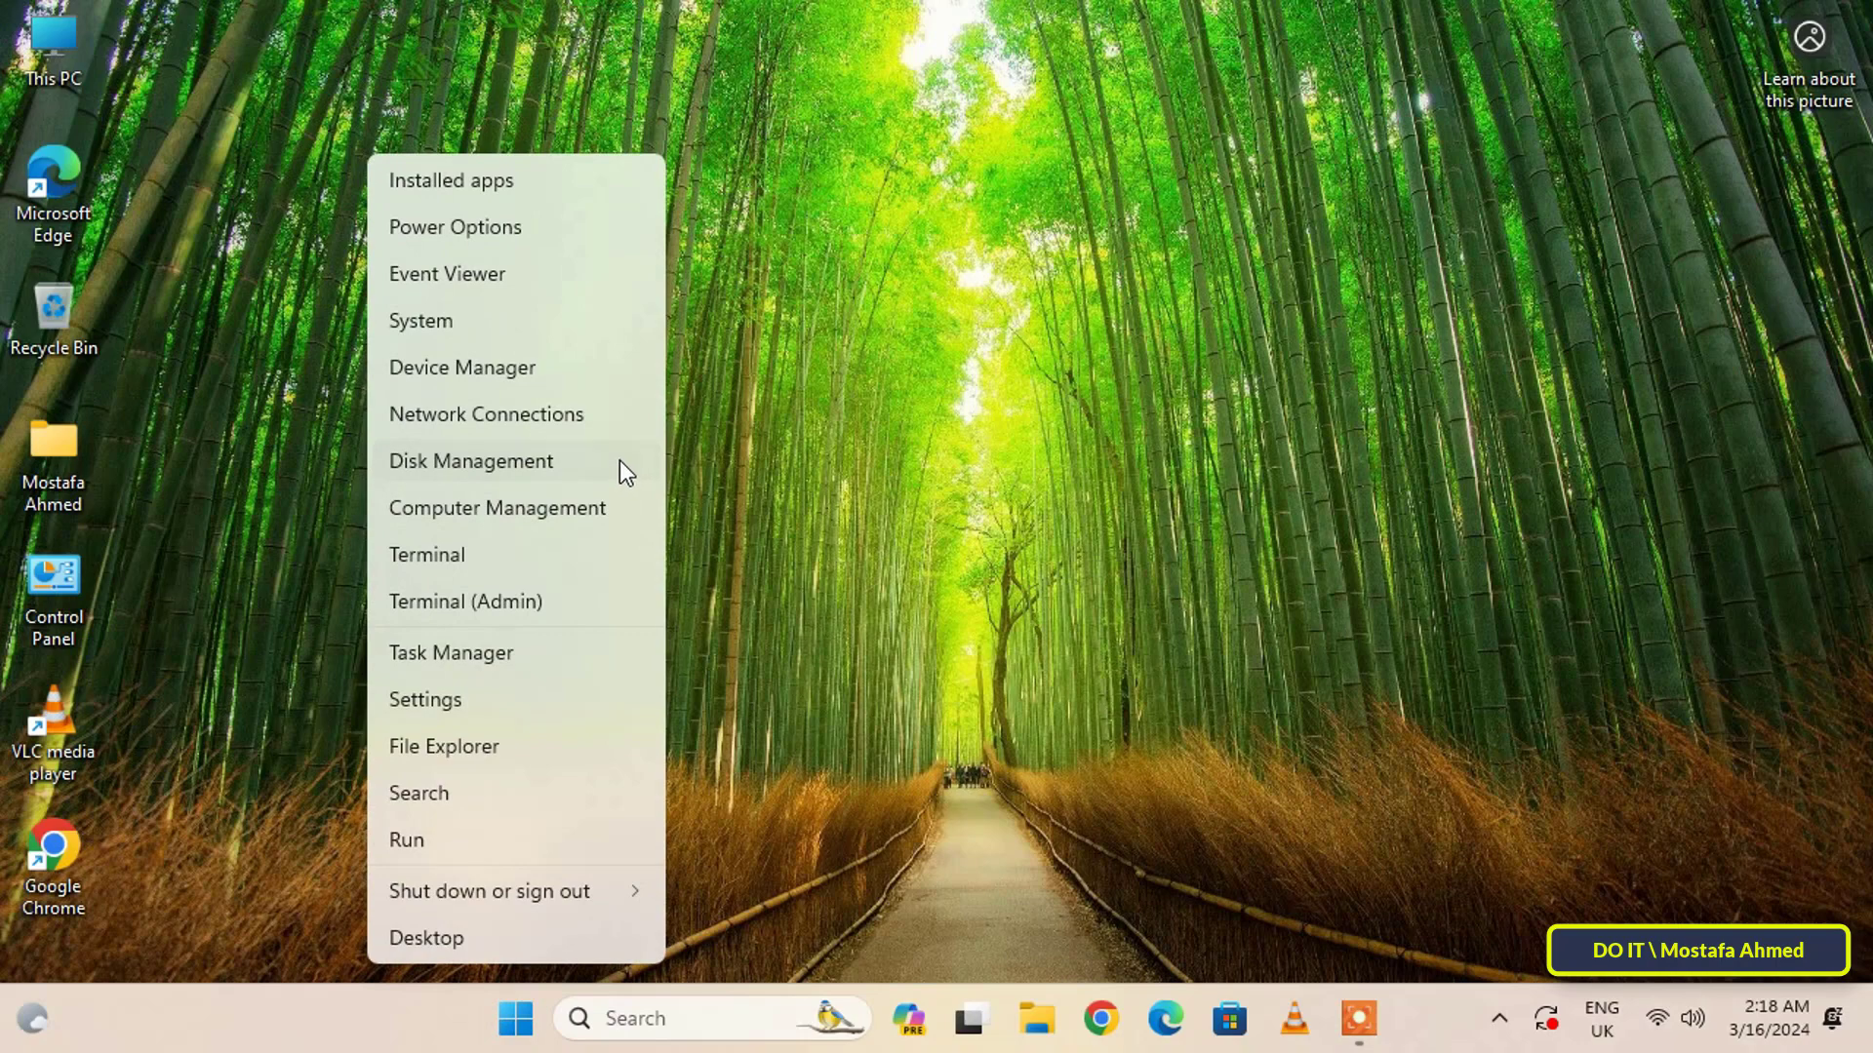
left_click(470, 460)
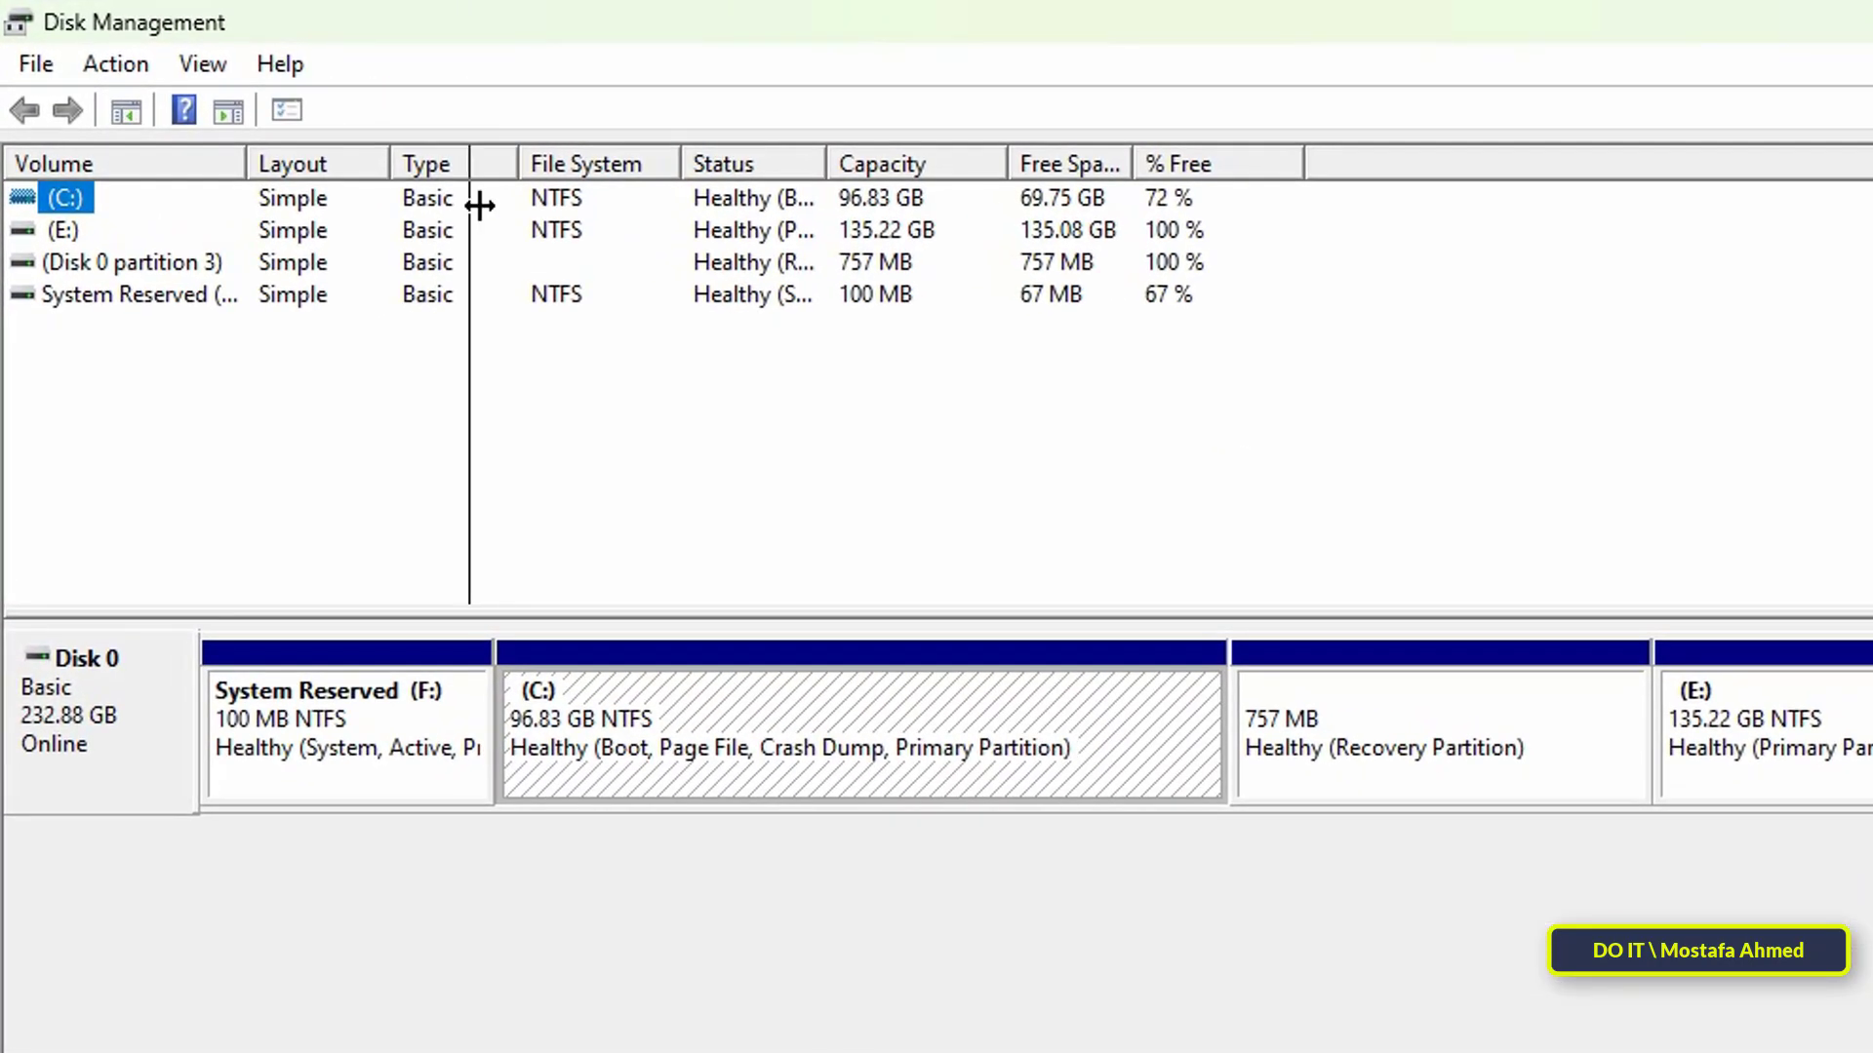
Step: Bring up Change Drive Letter and Paths for the System Reserved (F:) volume
left_click(143, 294)
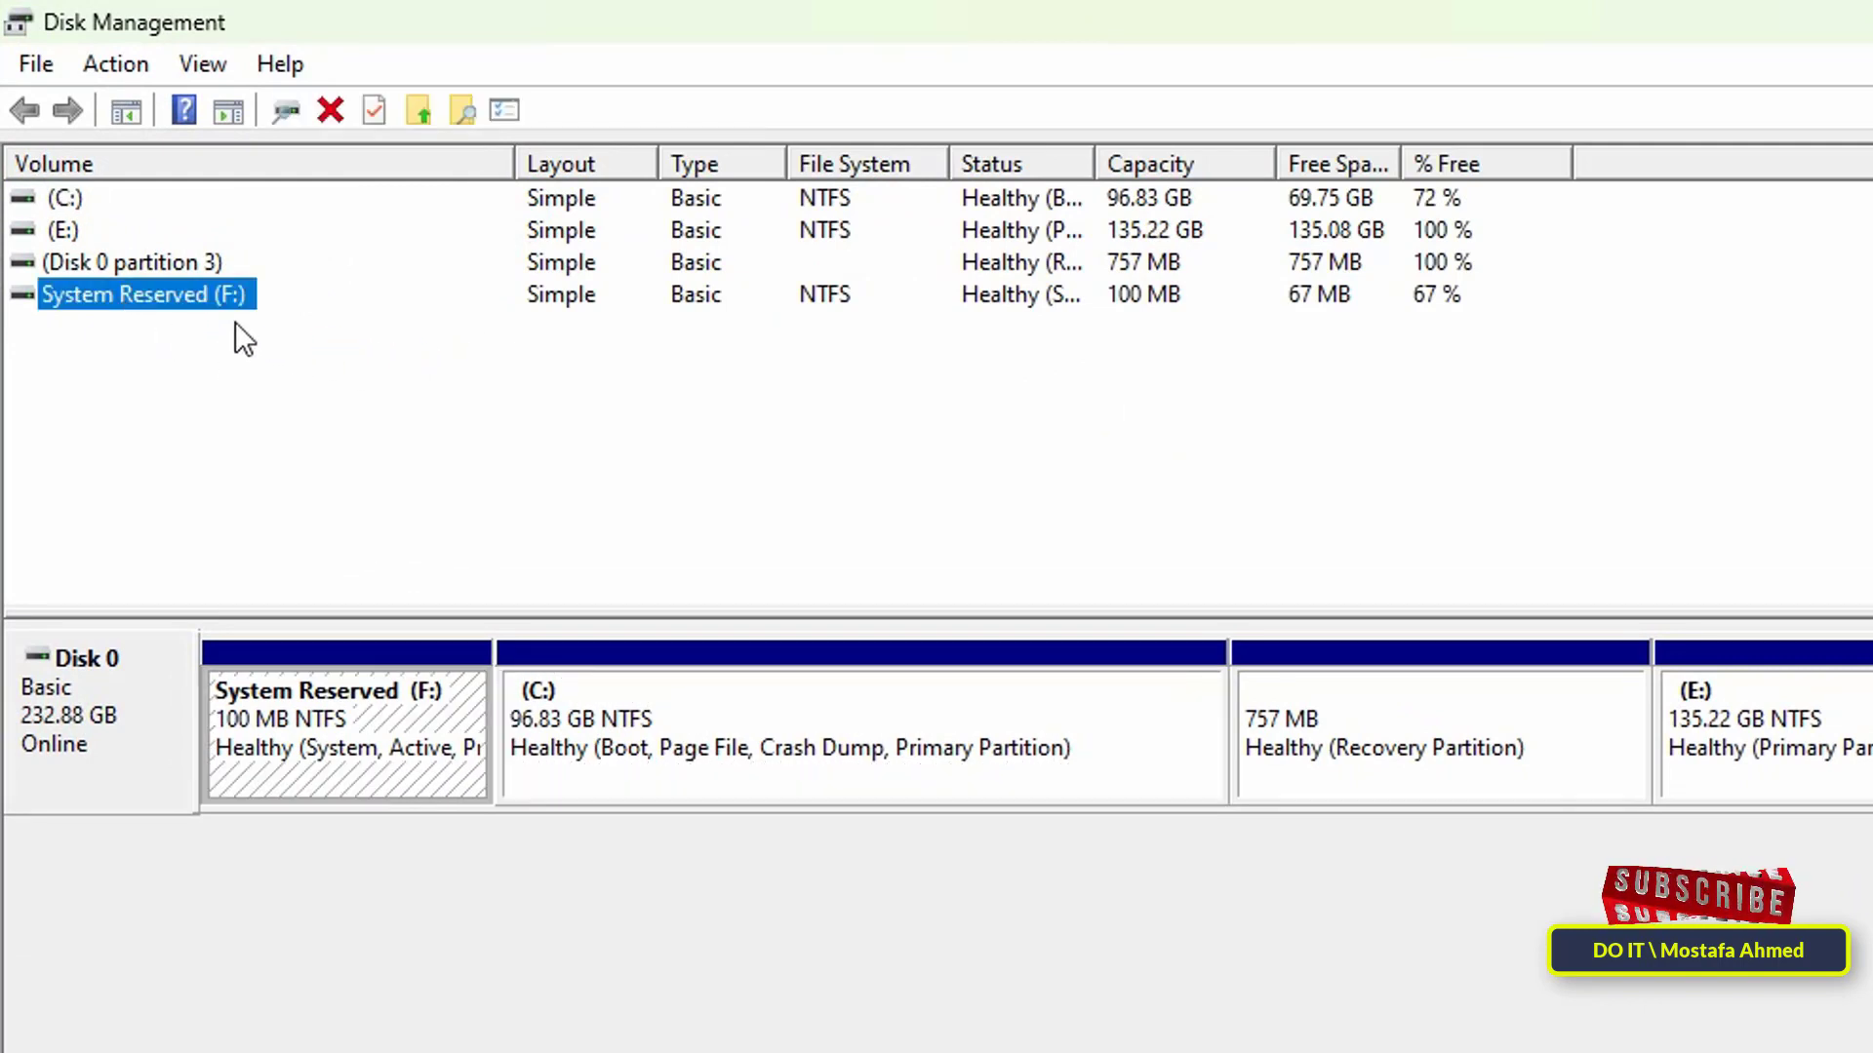
mouse_move(129, 334)
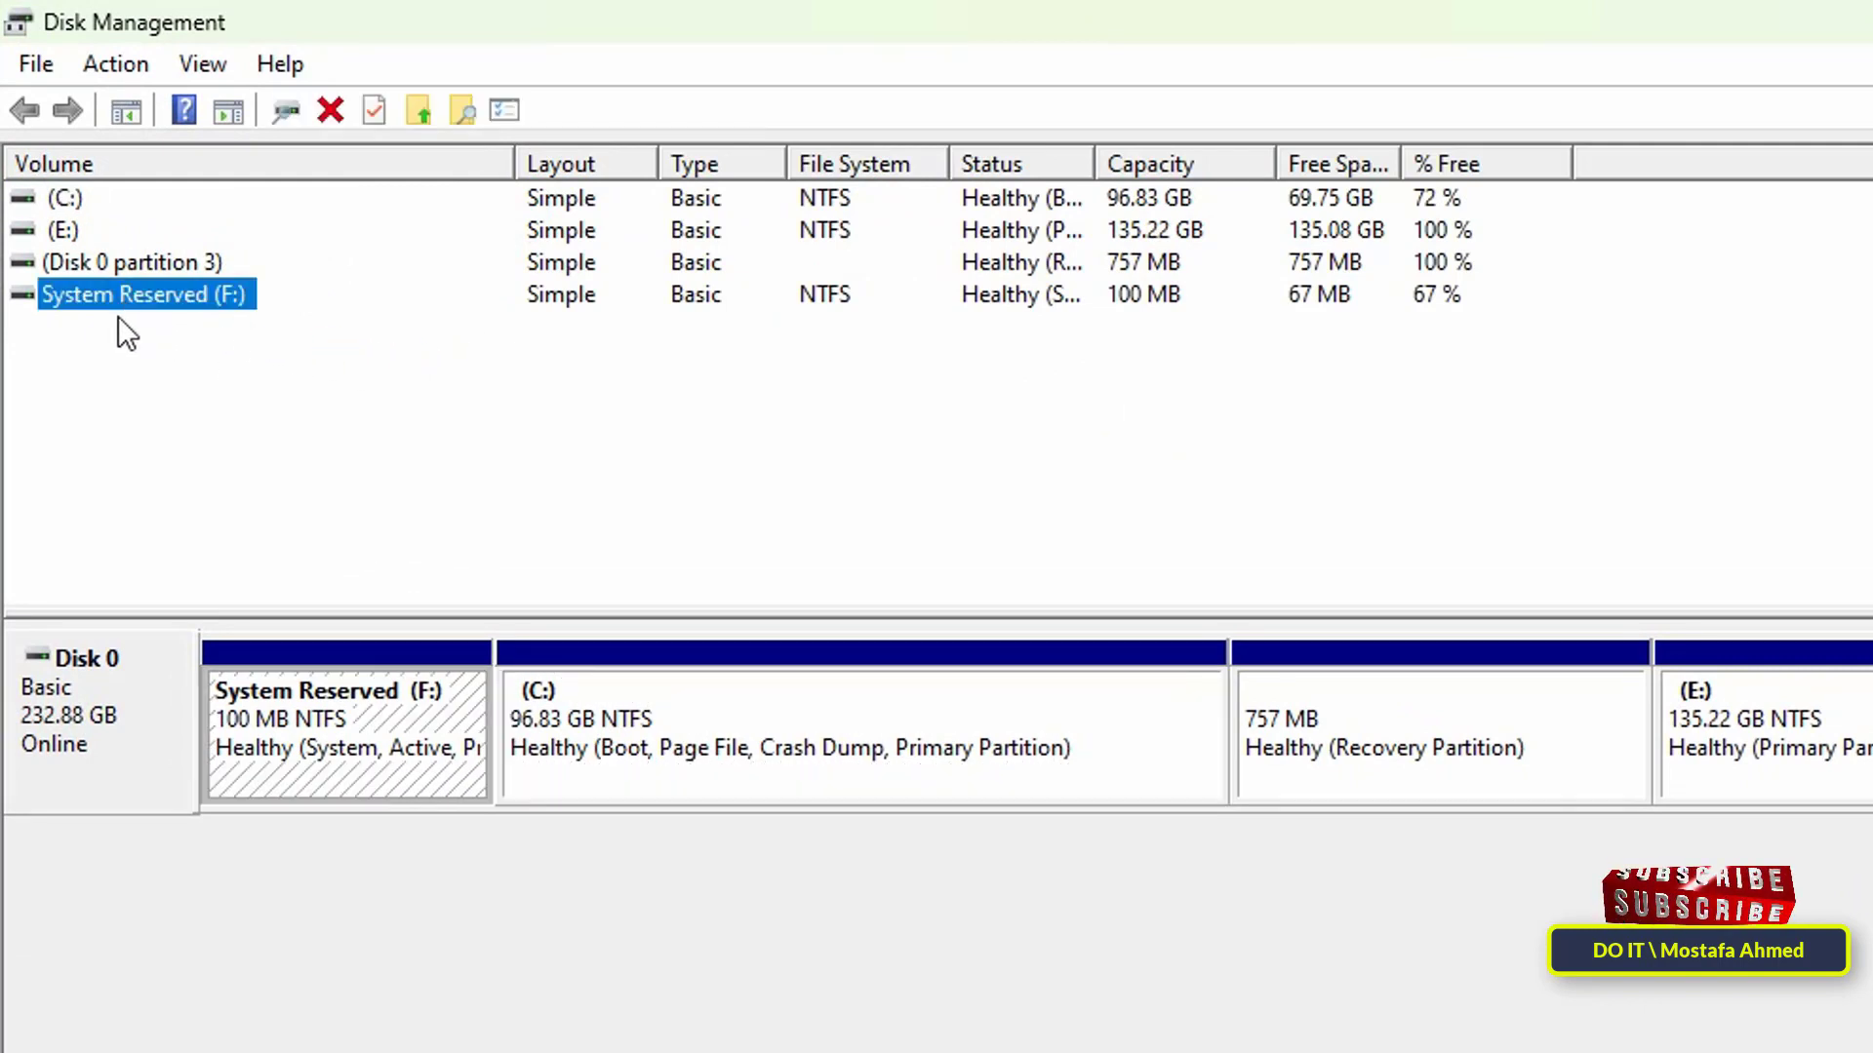
mouse_move(199, 333)
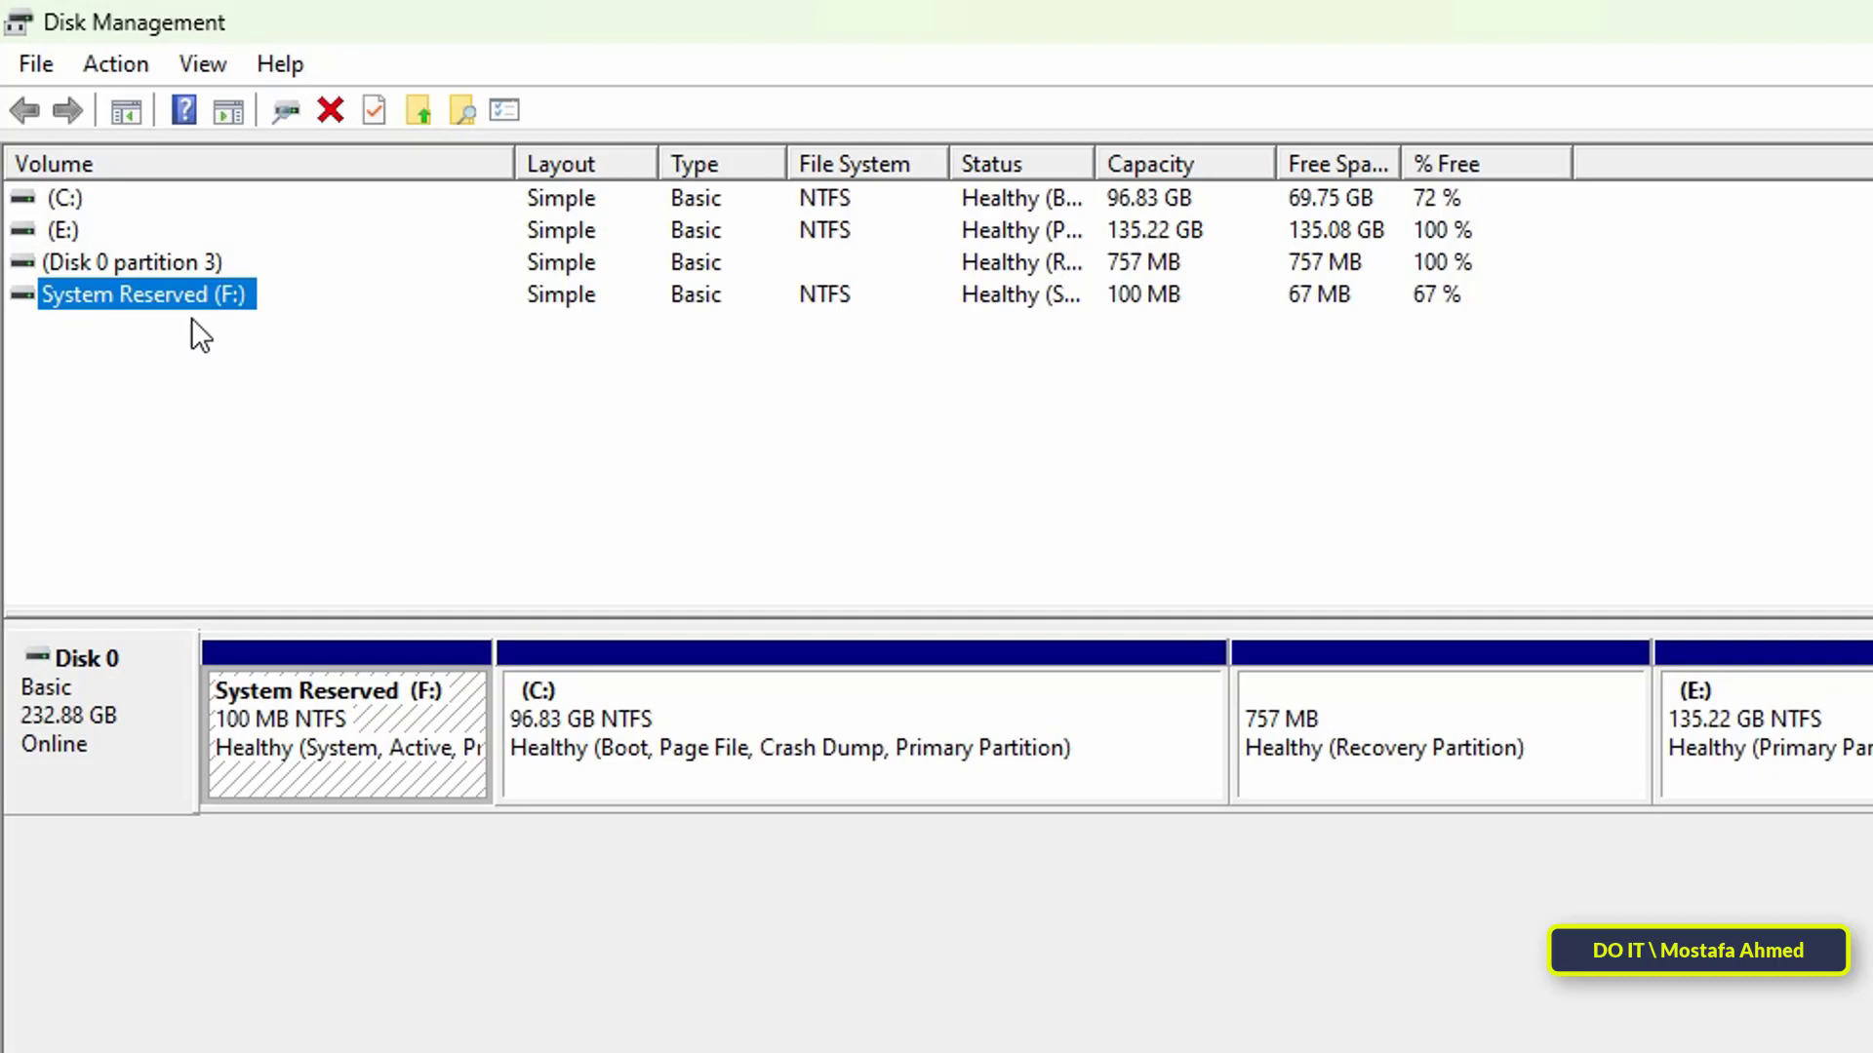
mouse_move(238, 298)
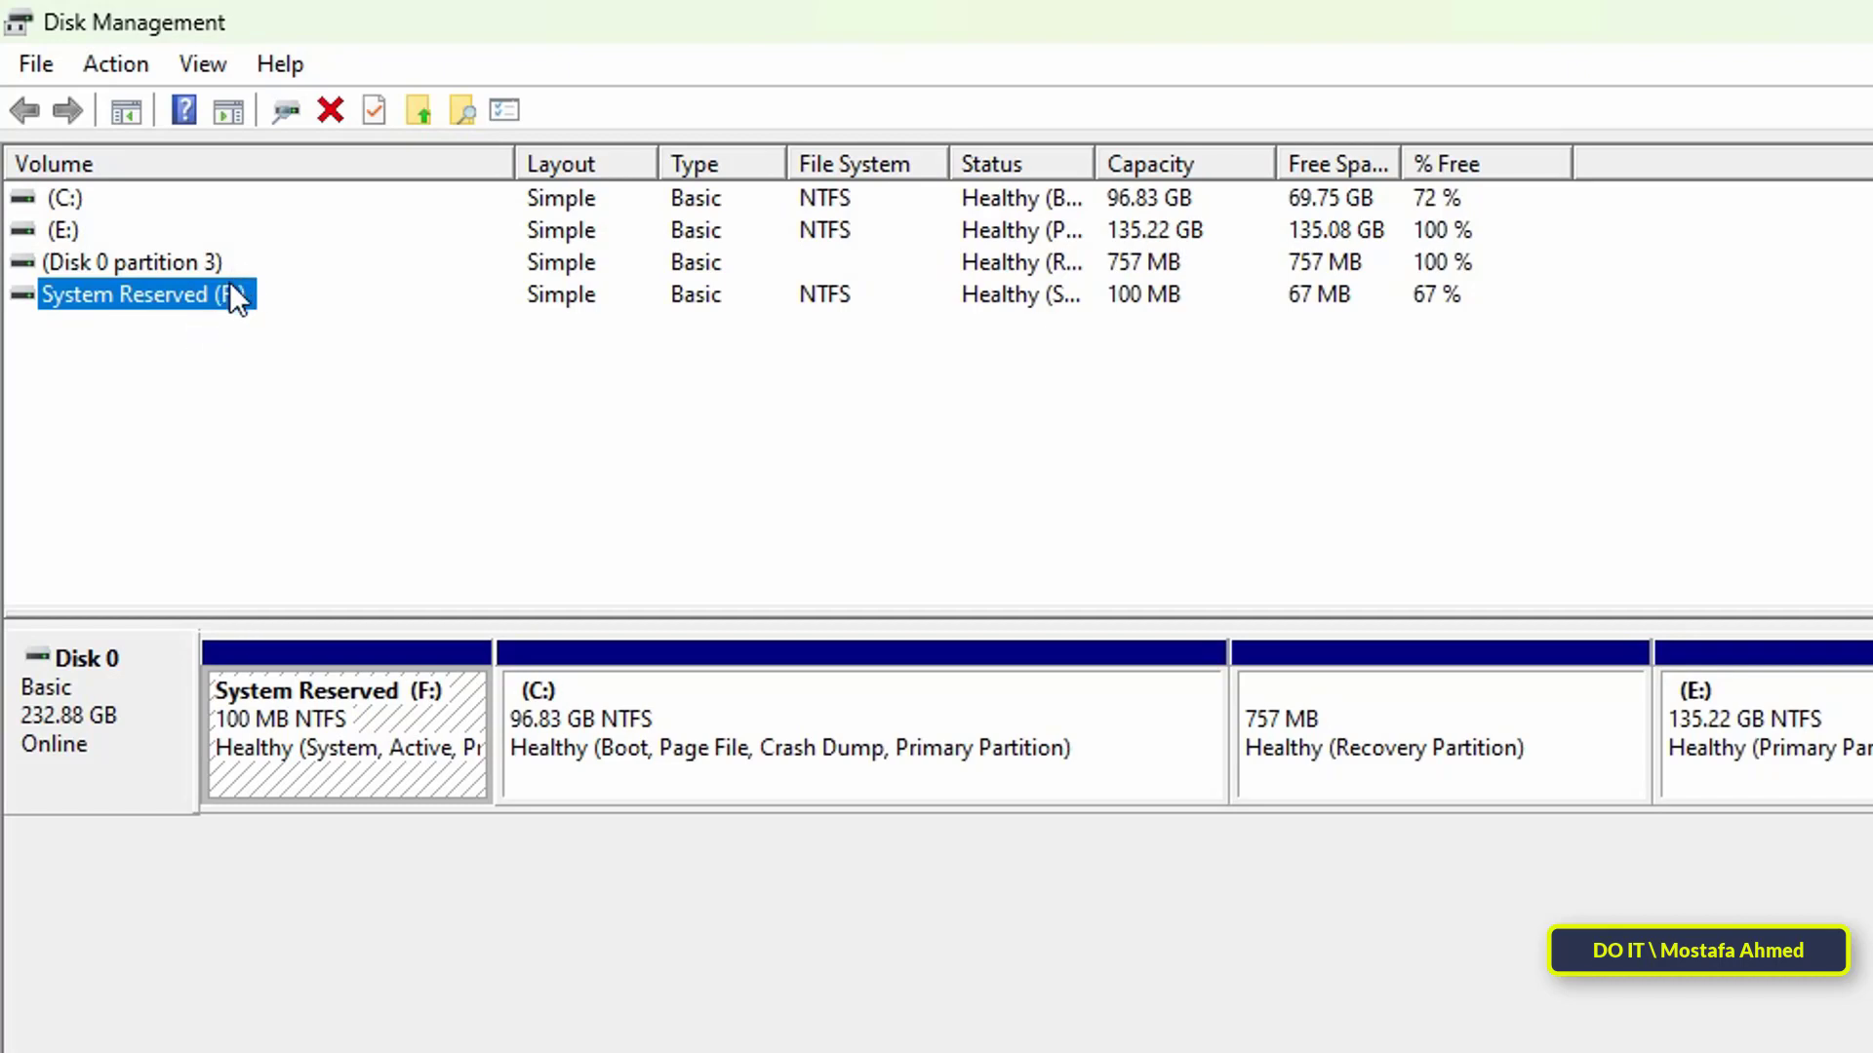
right_click(136, 294)
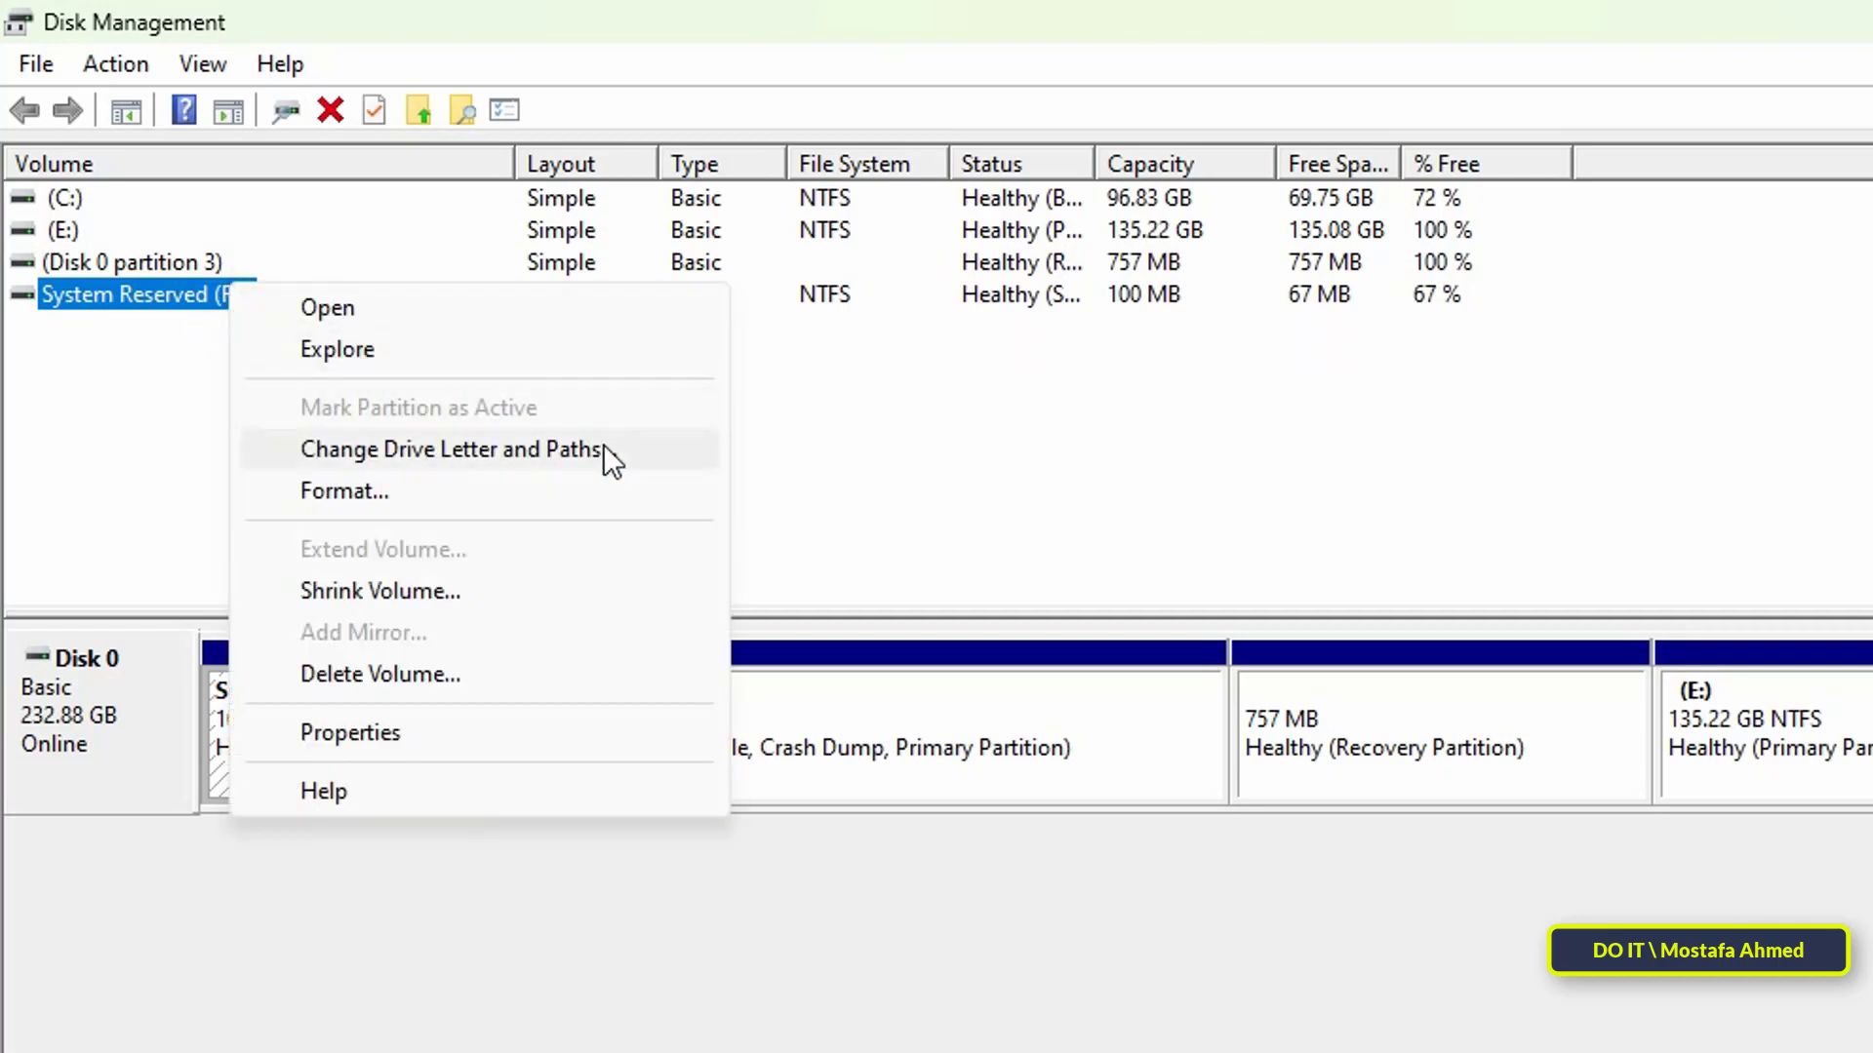
left_click(451, 450)
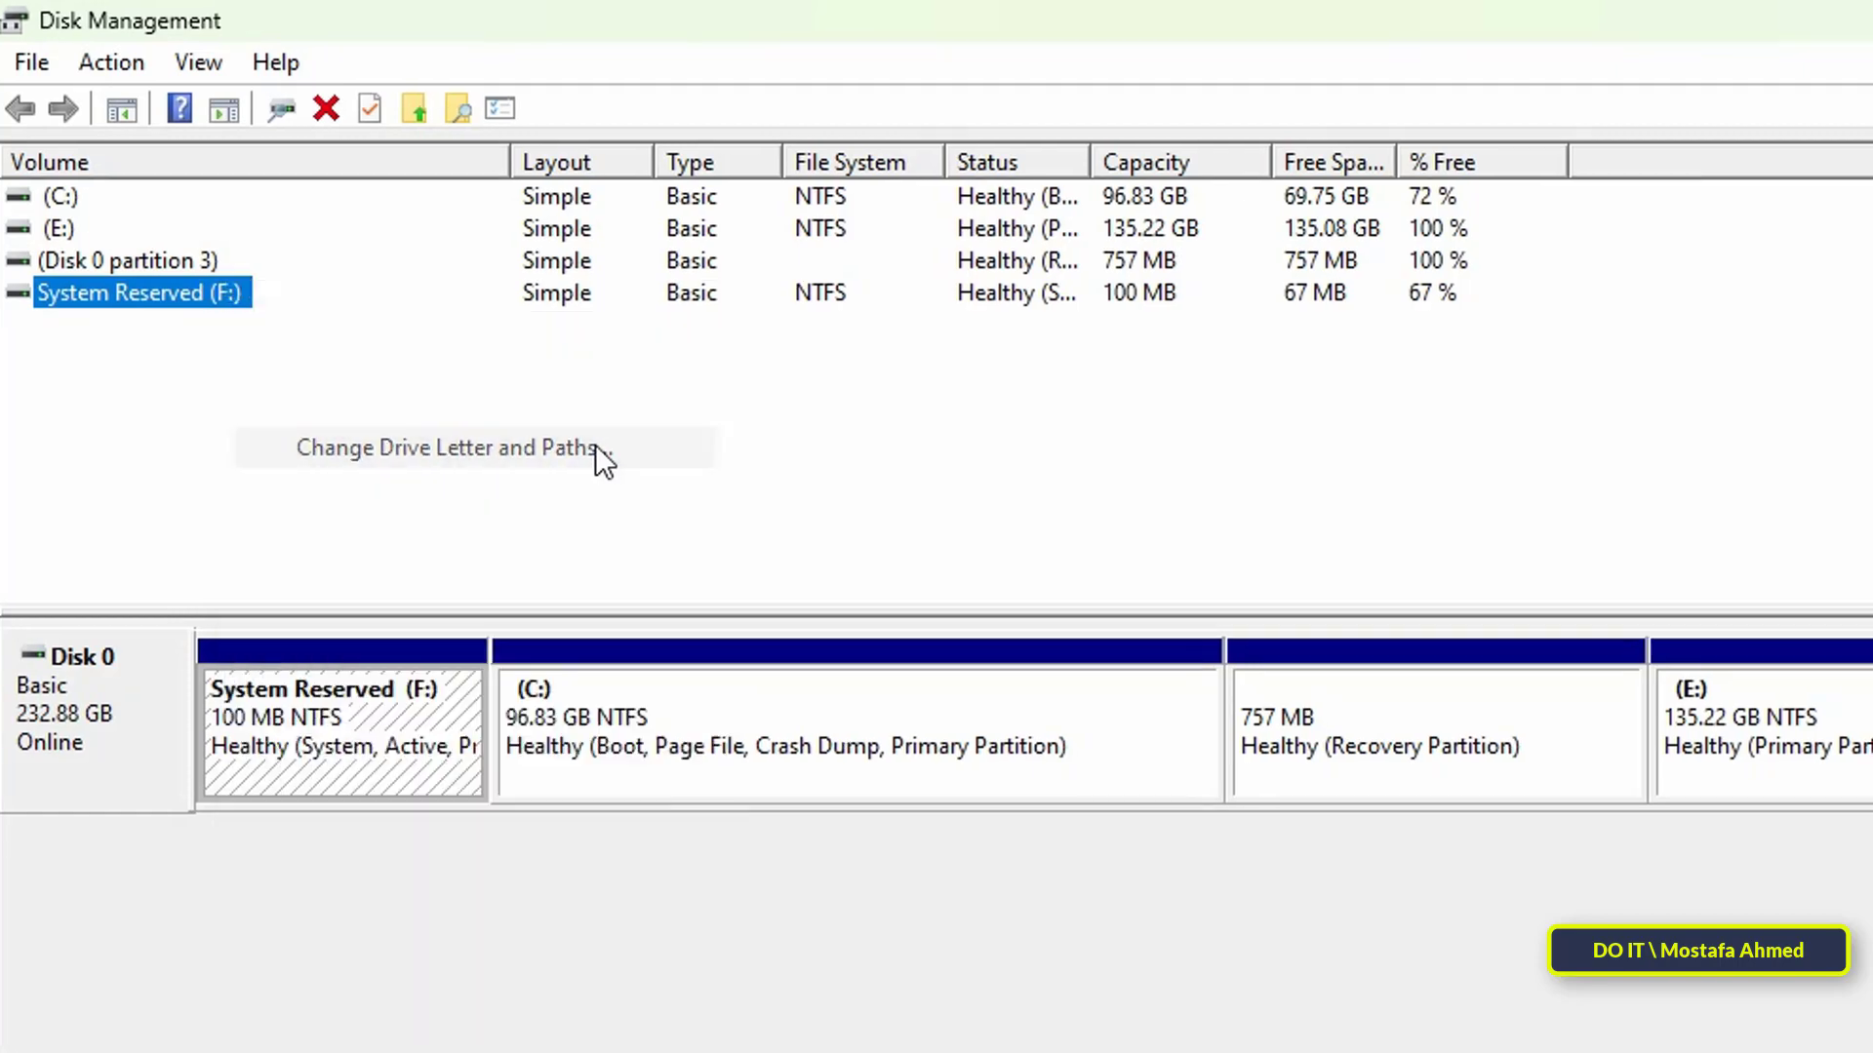
left_click(443, 448)
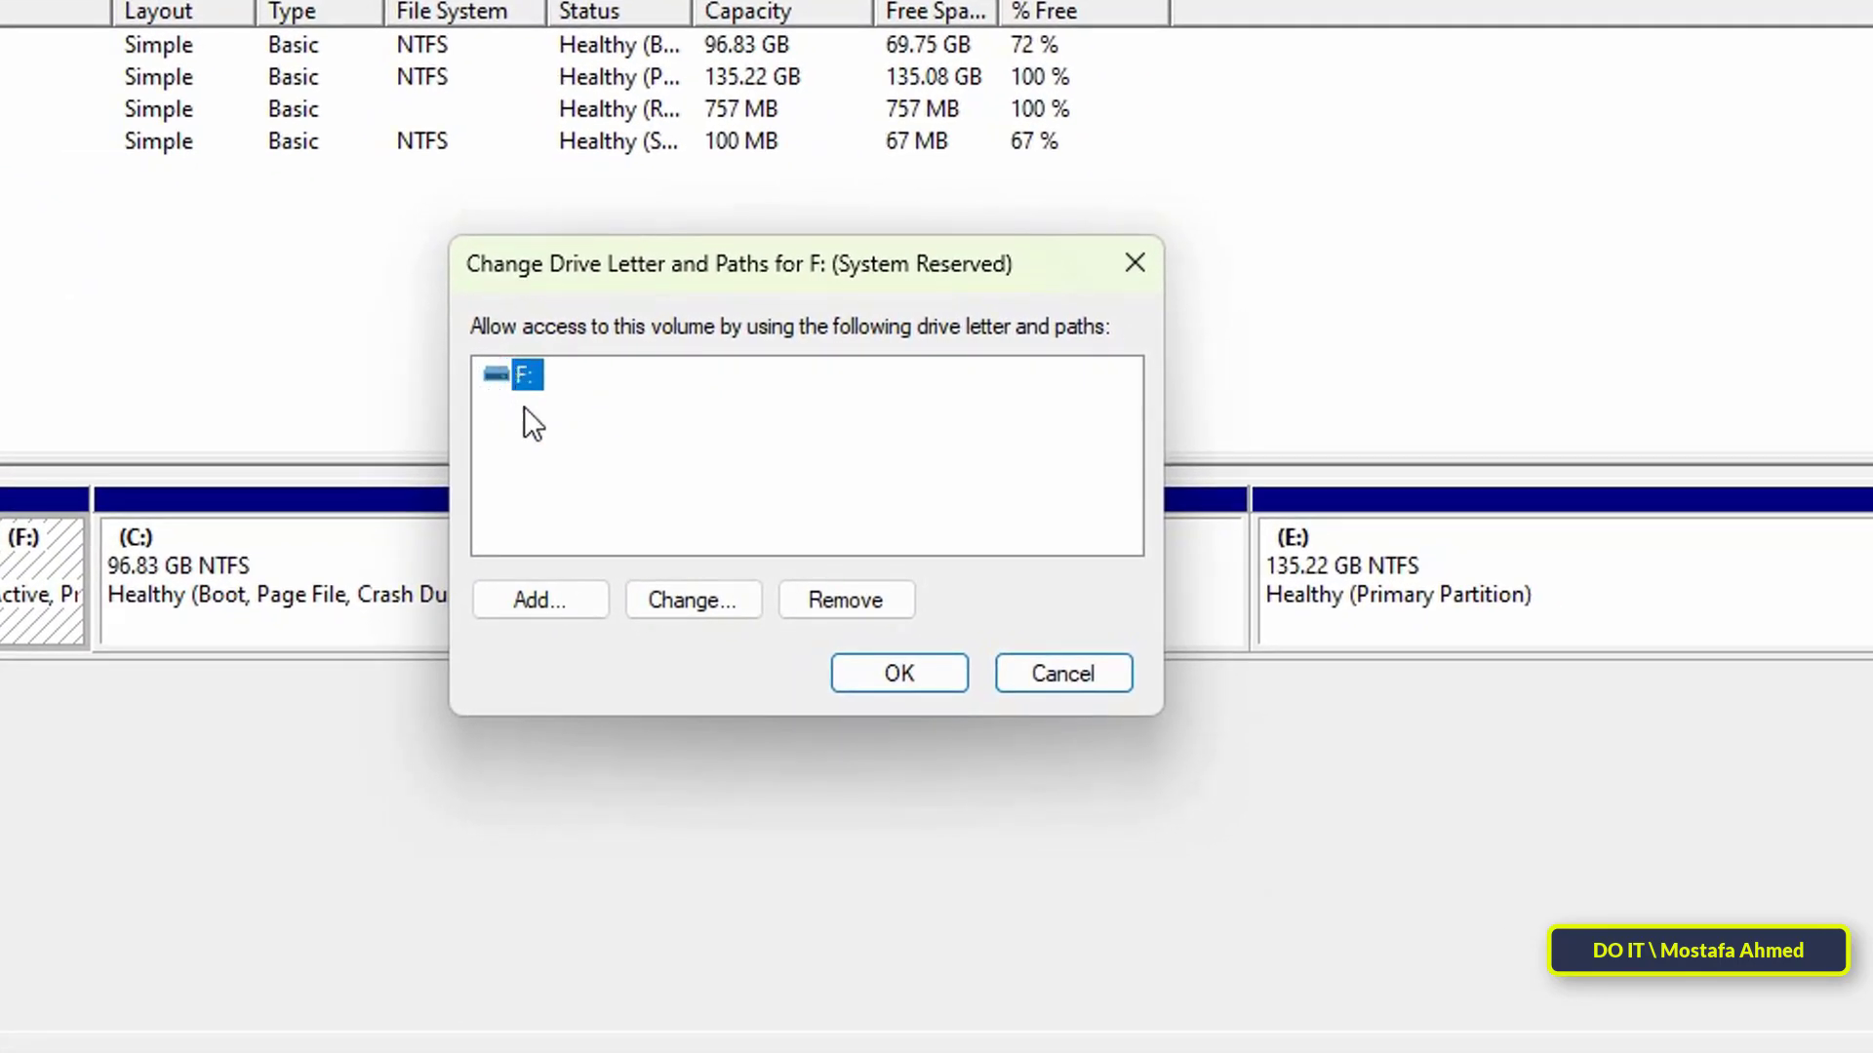
mouse_move(544, 427)
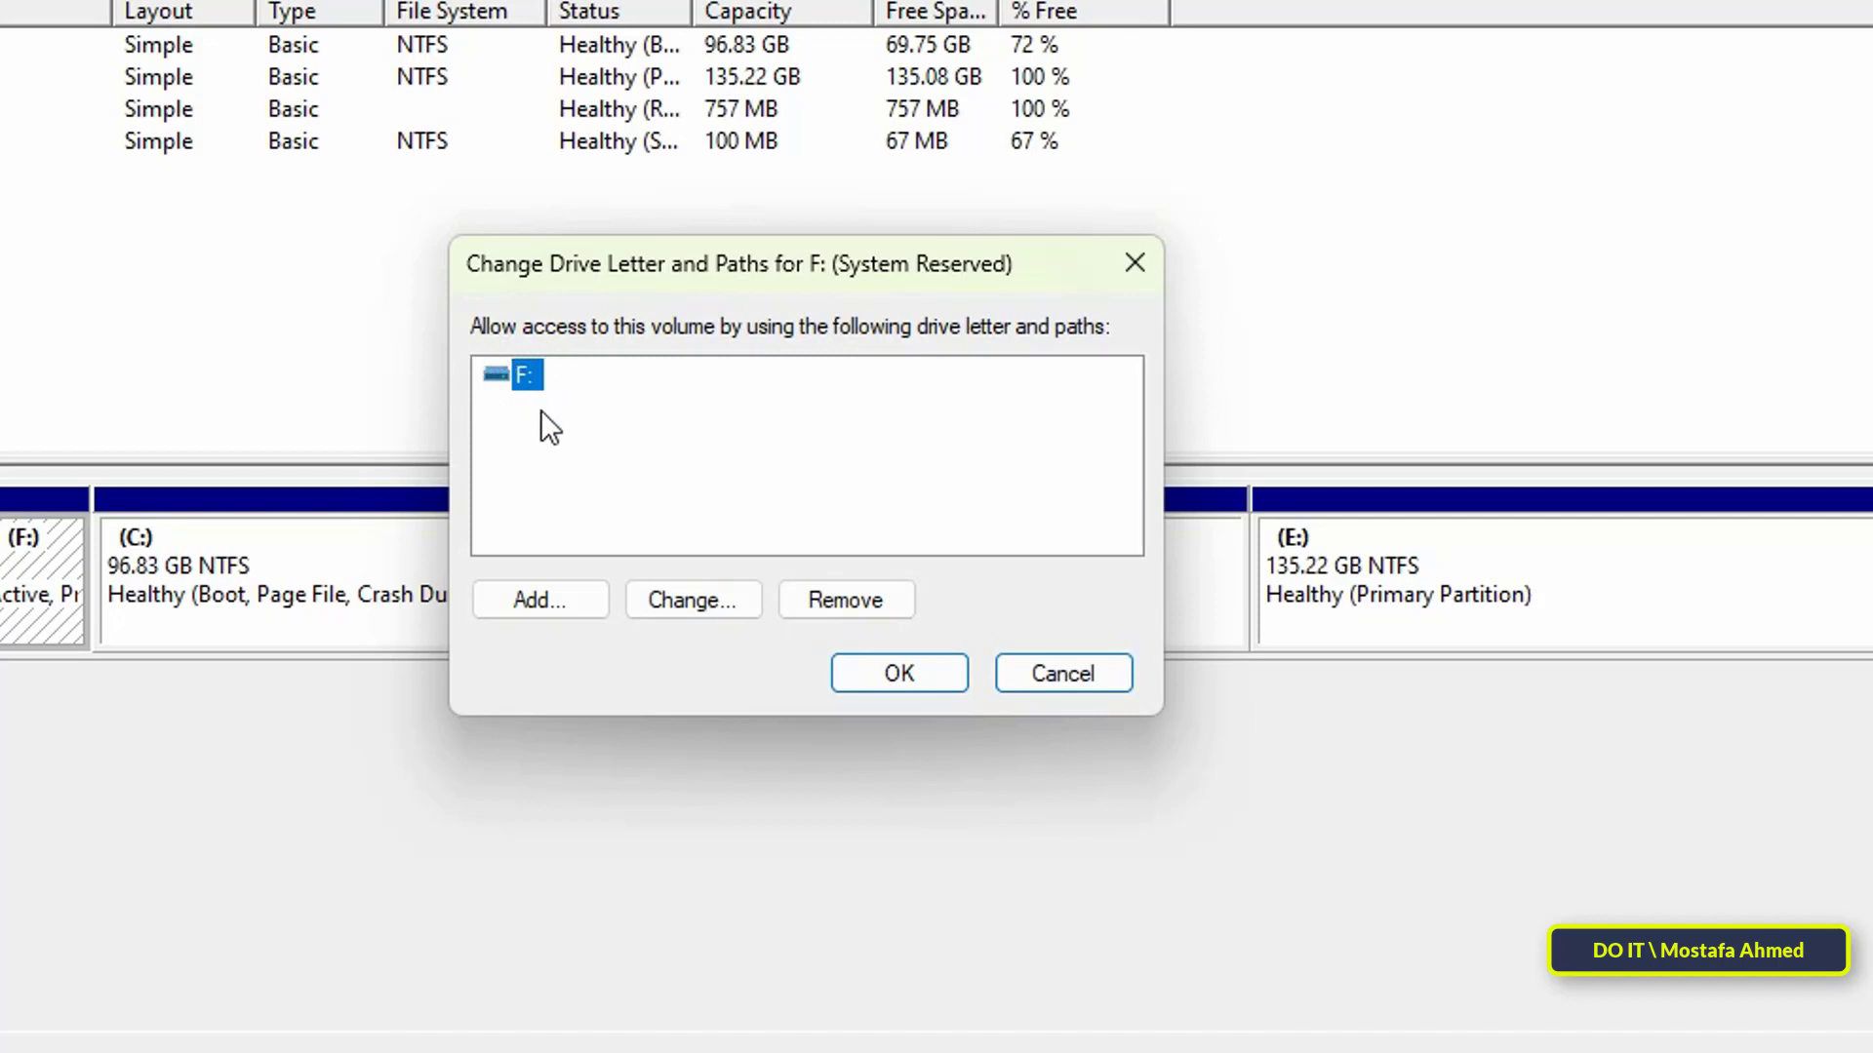
mouse_move(845, 598)
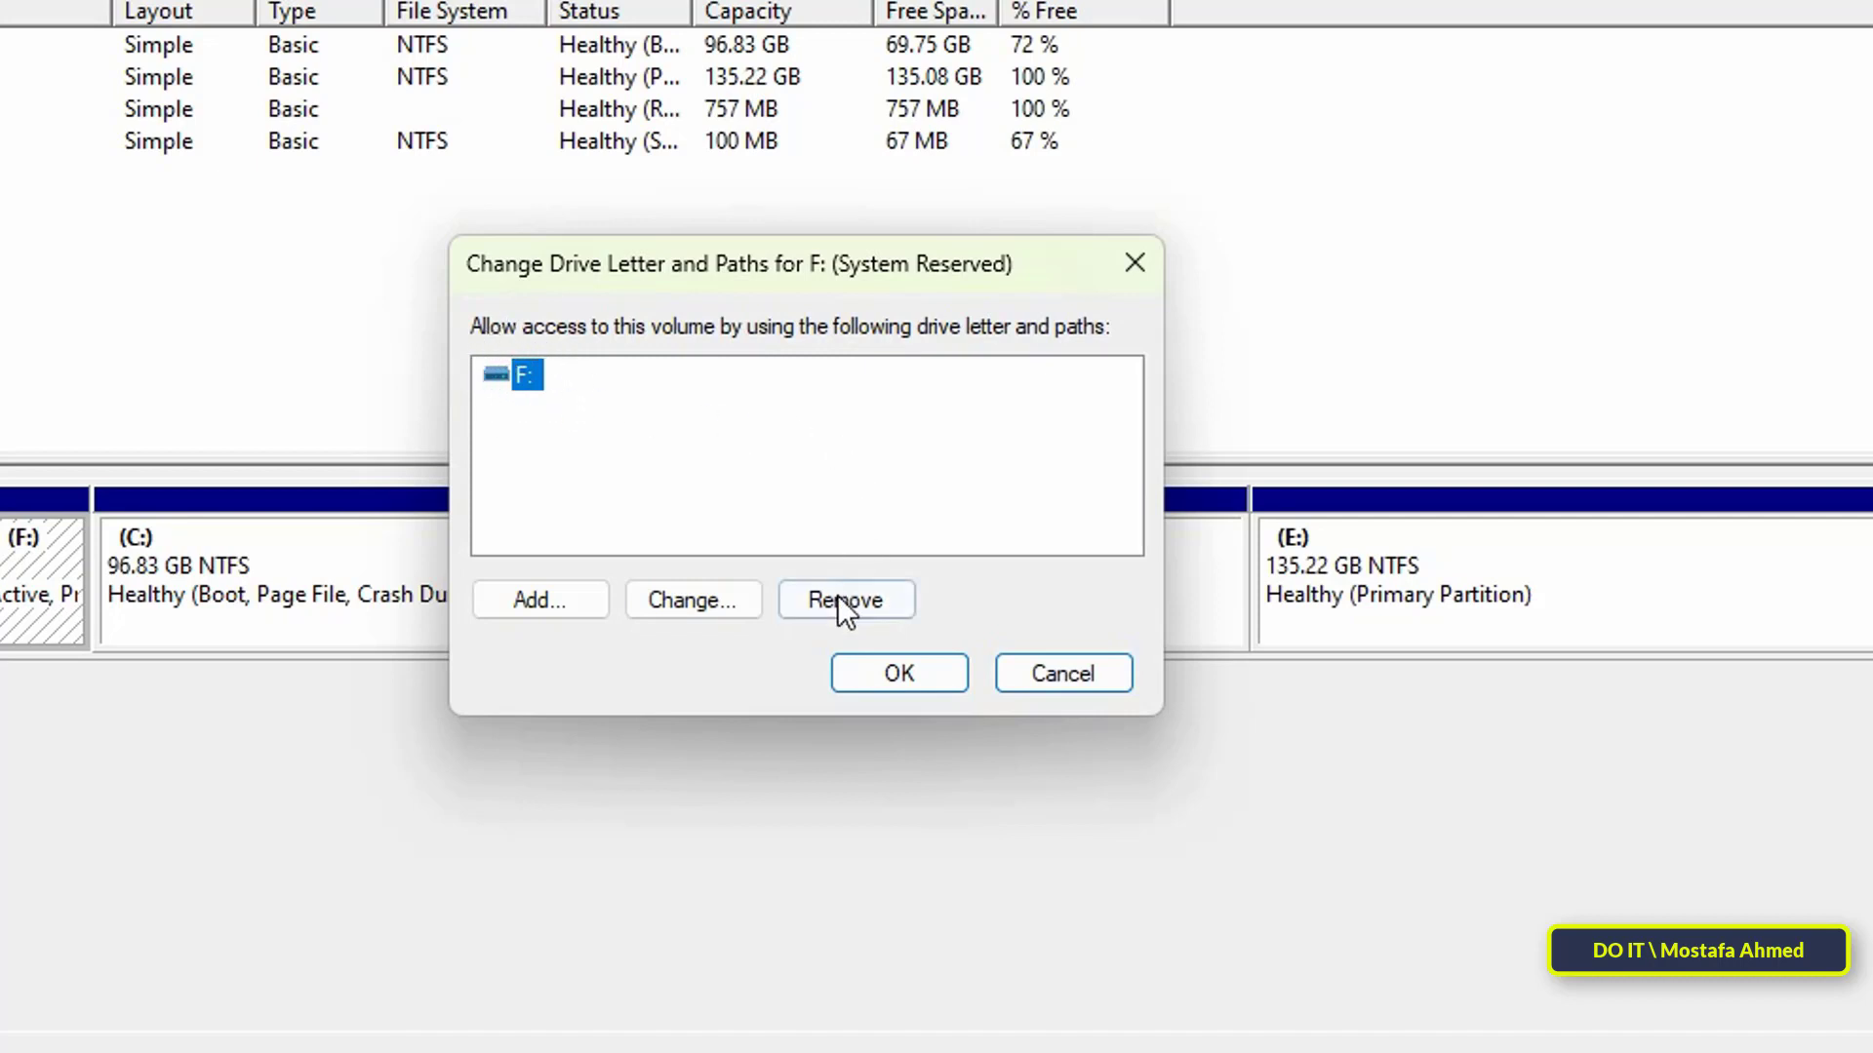
Step: Remove the F: letter from System Reserved, confirming both in-use warnings
left_click(845, 599)
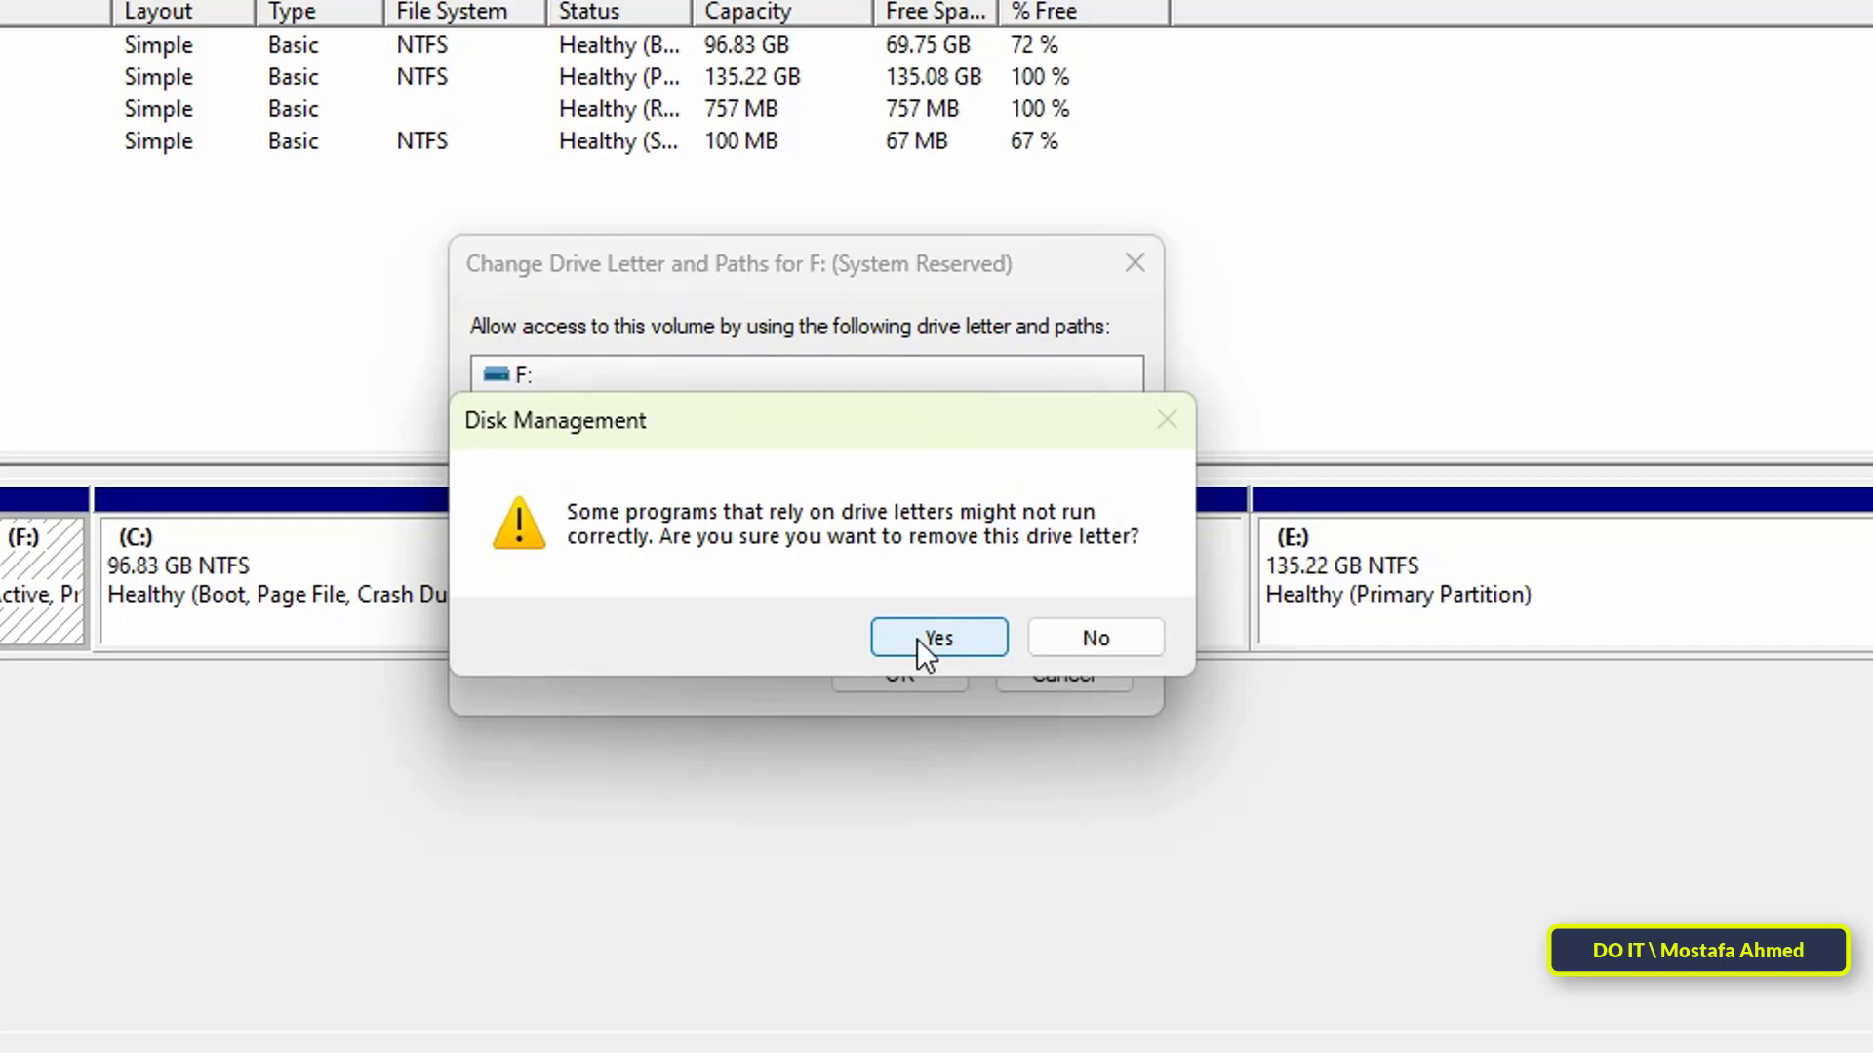
left_click(938, 636)
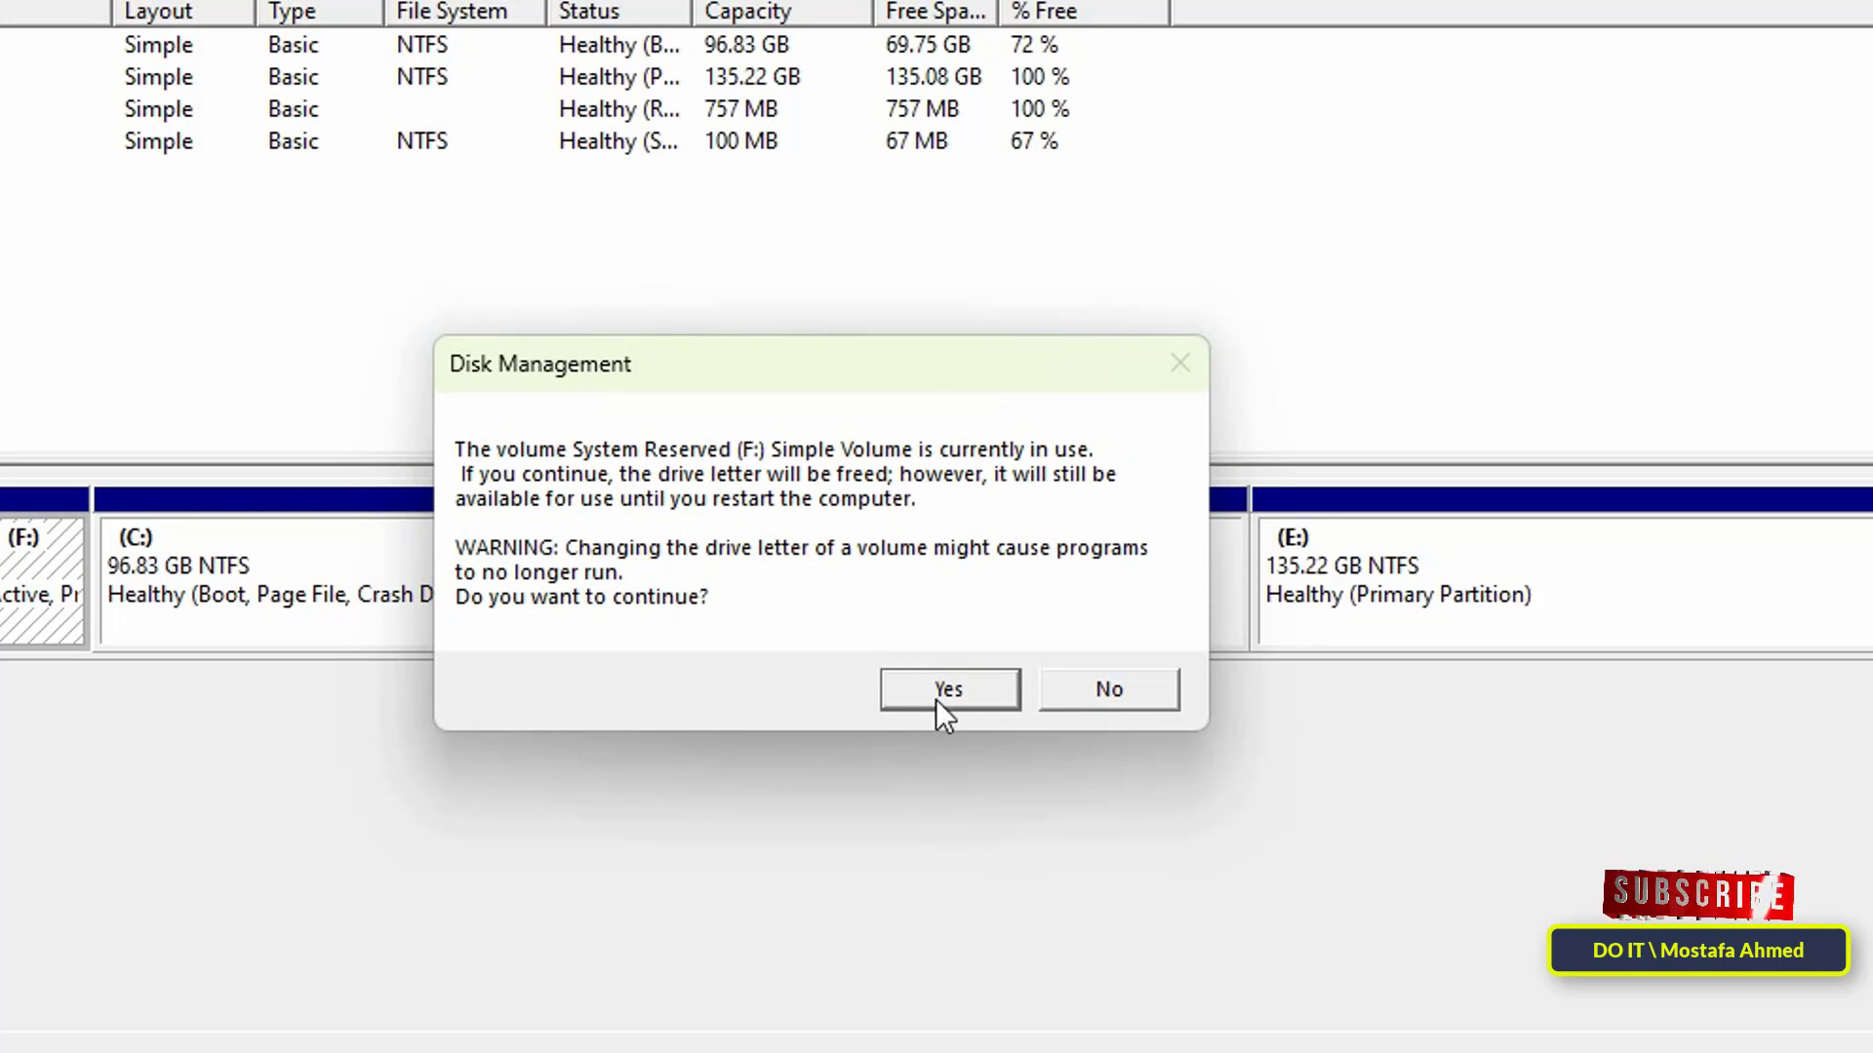
left_click(948, 689)
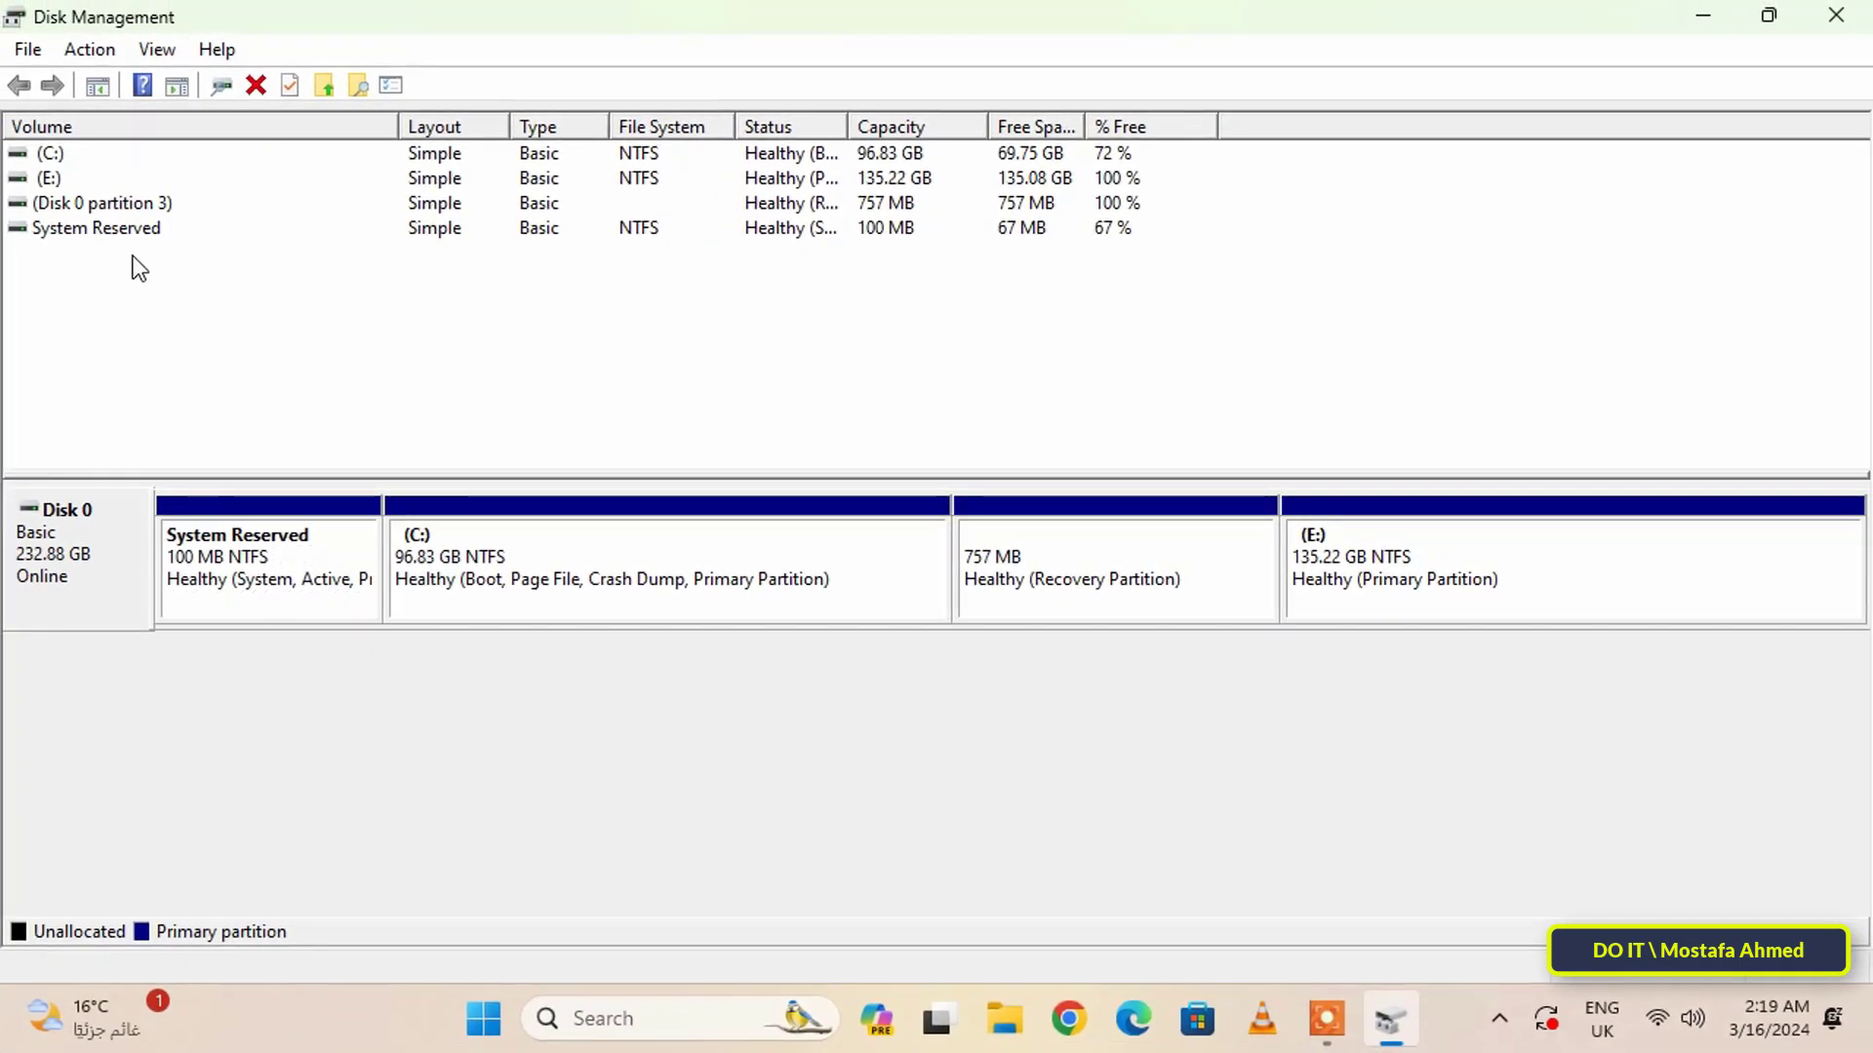
Step: Close Disk Management and check This PC now lists only C: and E:
left_click(95, 228)
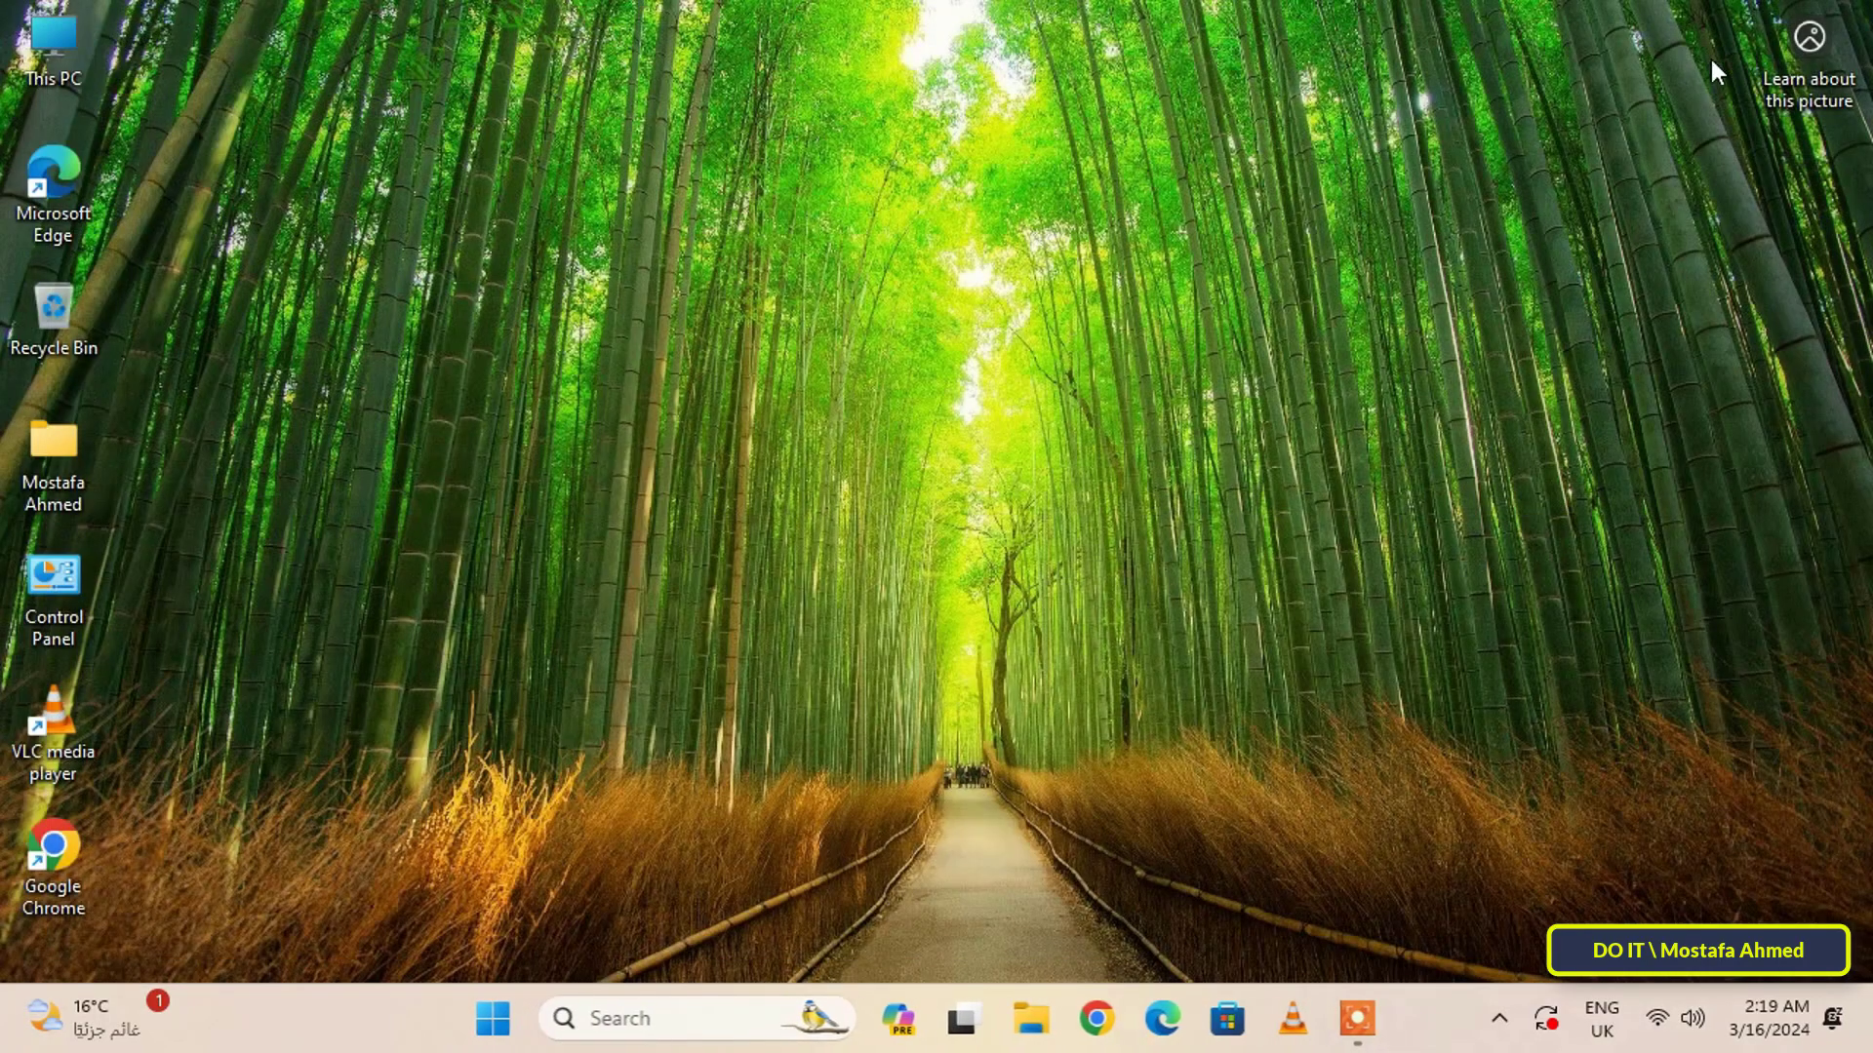
left_click(1032, 1019)
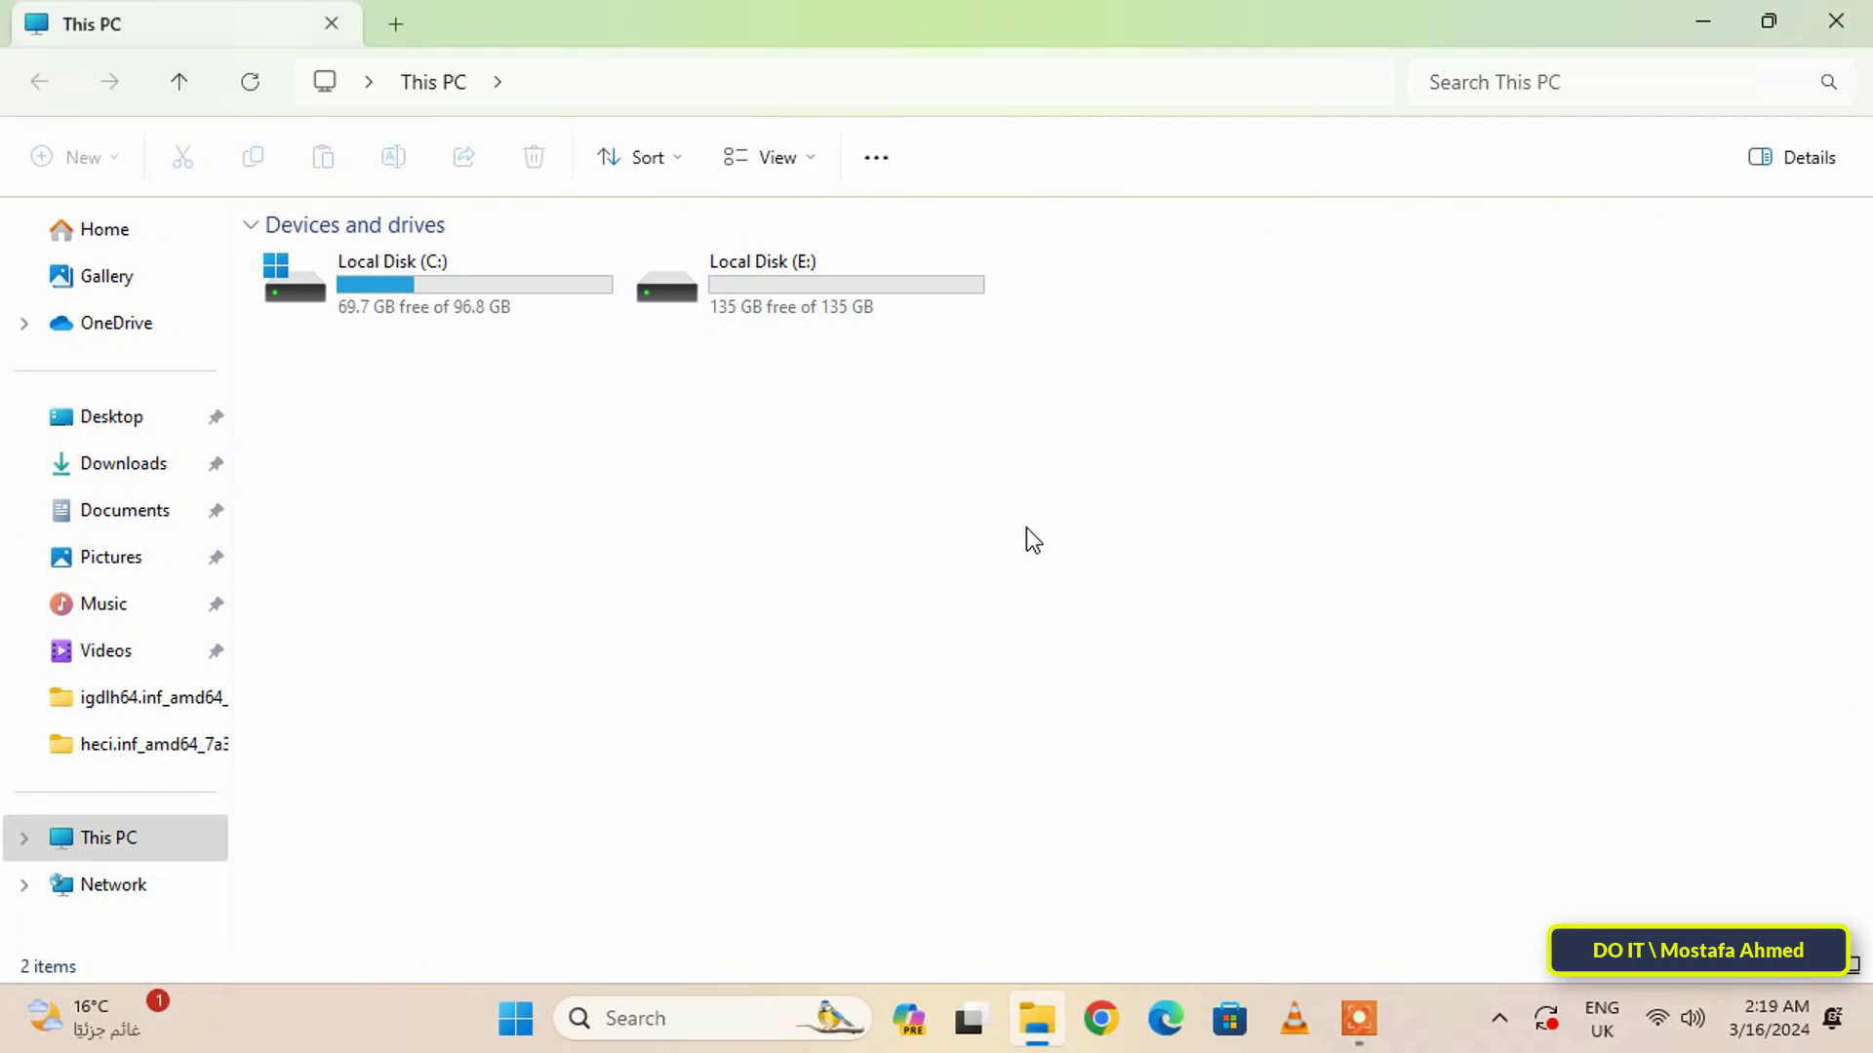
mouse_move(1020, 539)
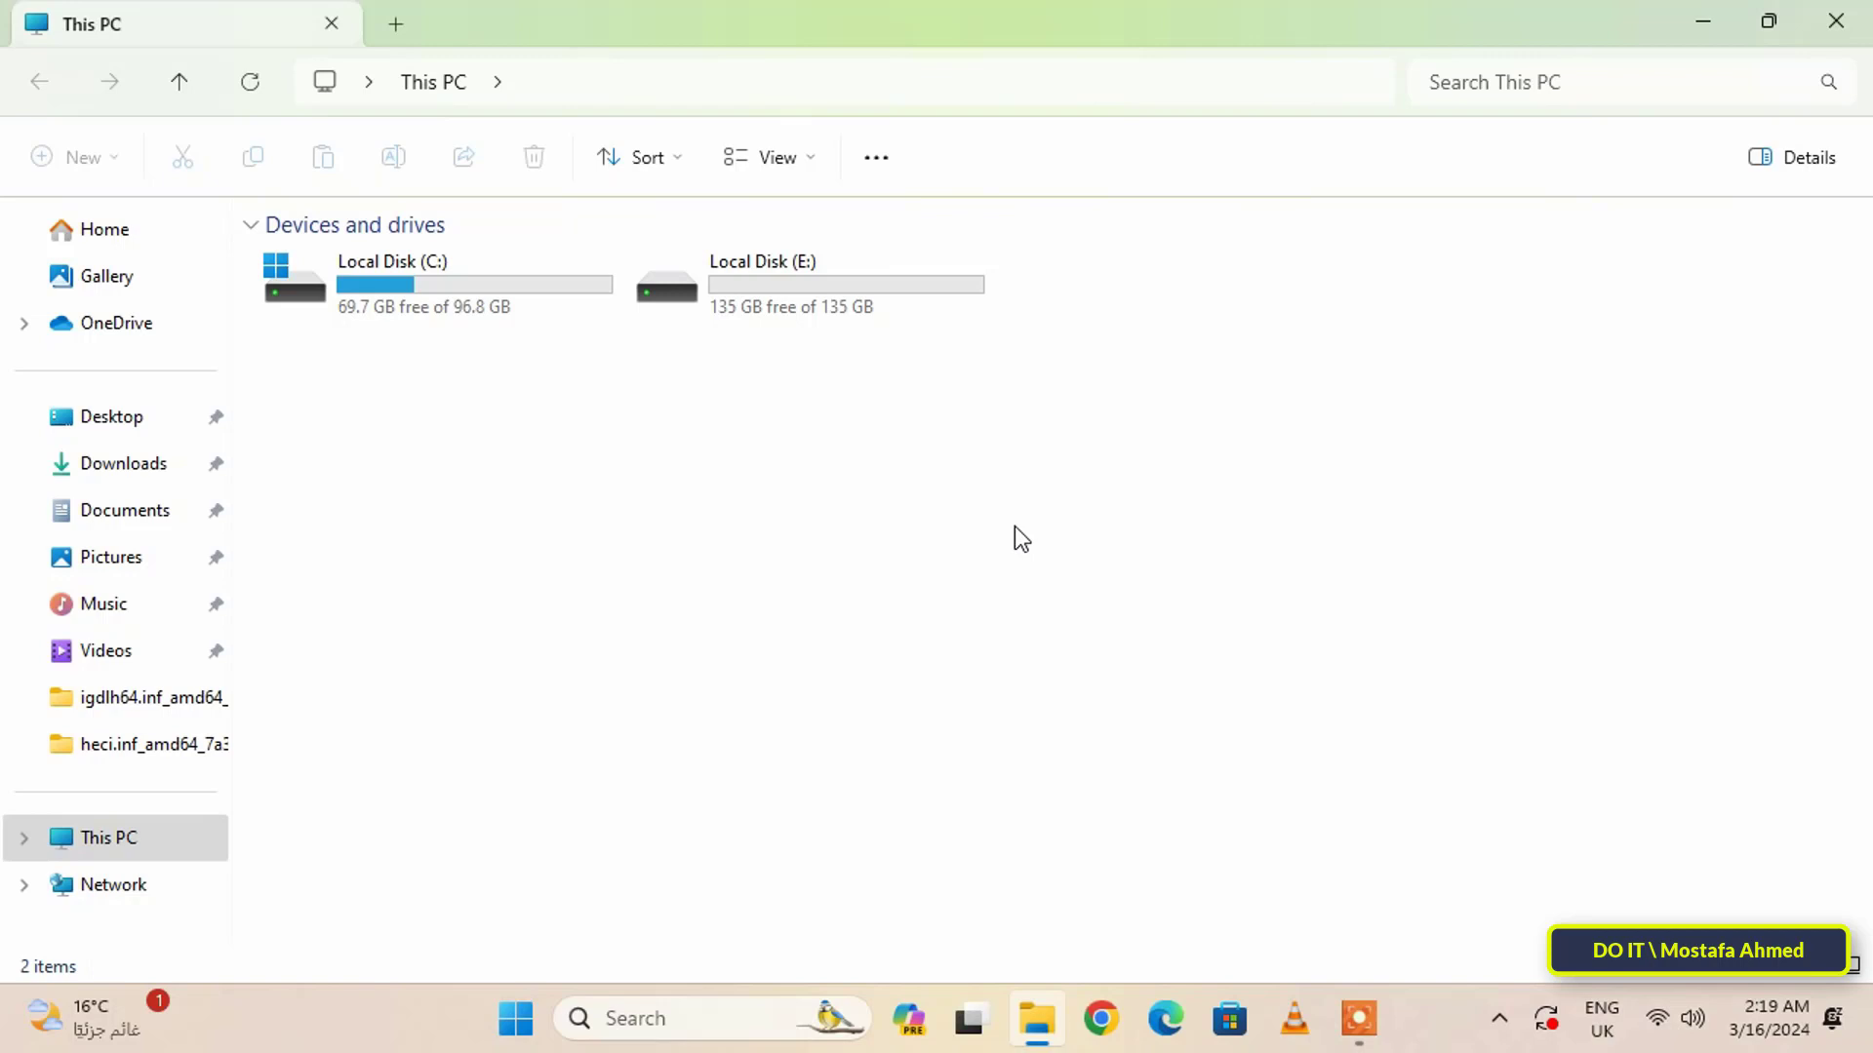